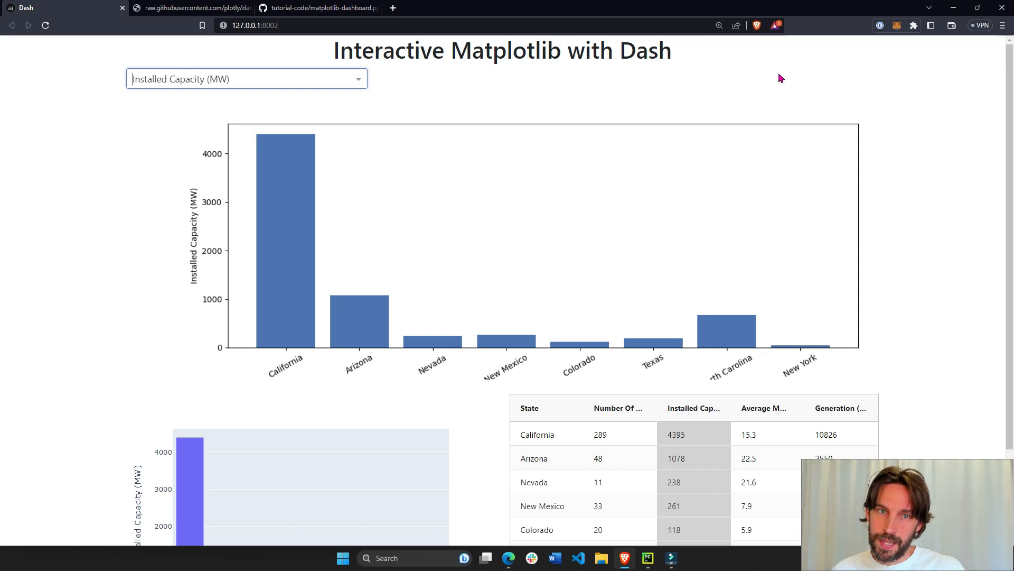
mouse_move(193, 147)
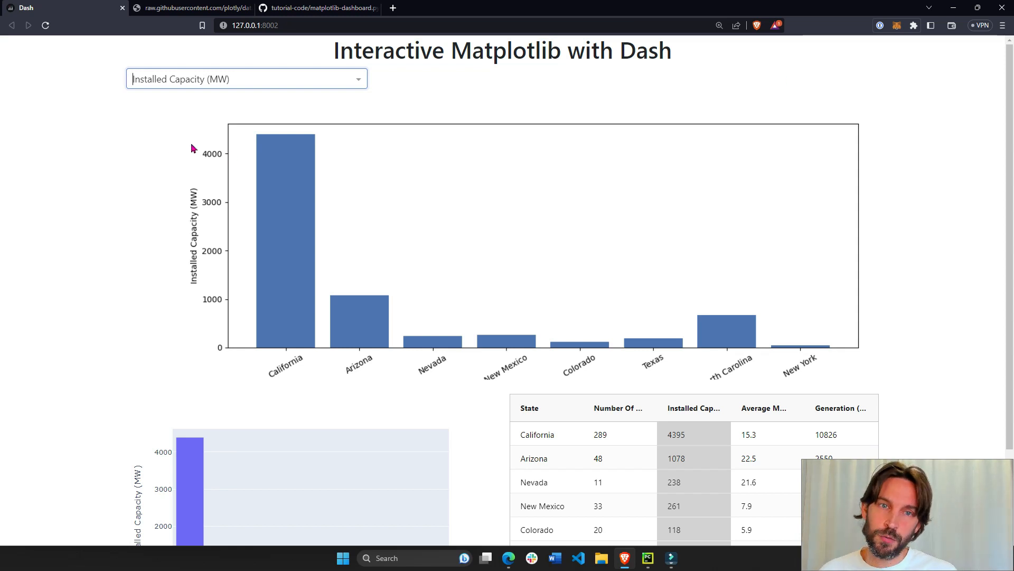
Switch the dashboard charts between Average MW Per Plant and Number of Solar Plants.
click(245, 79)
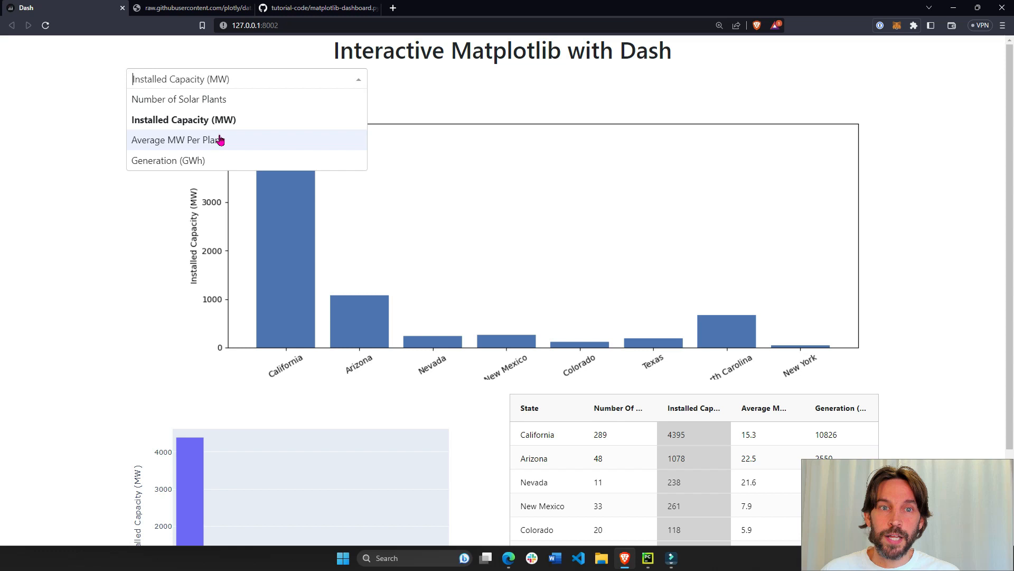
click(175, 140)
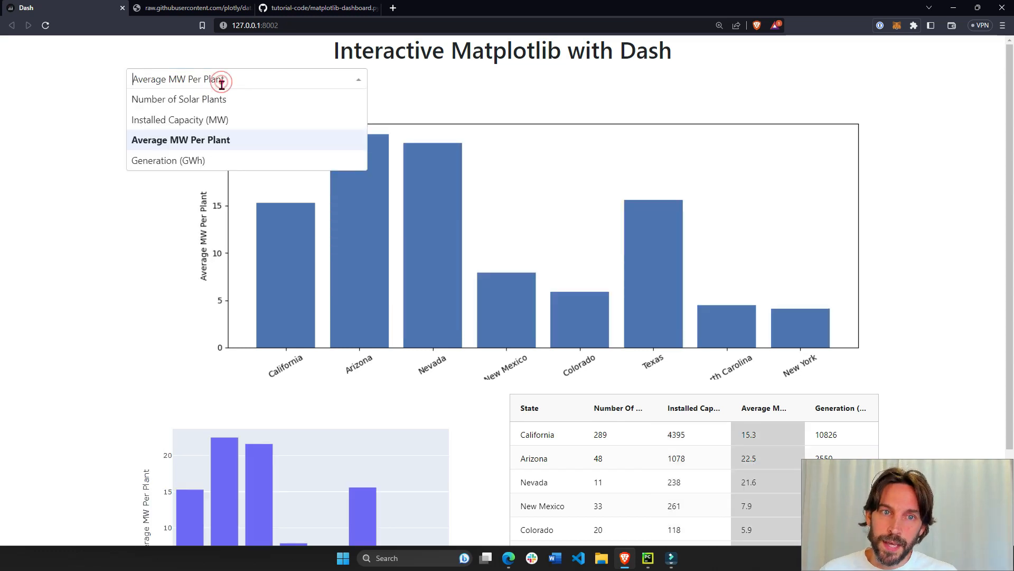
click(178, 99)
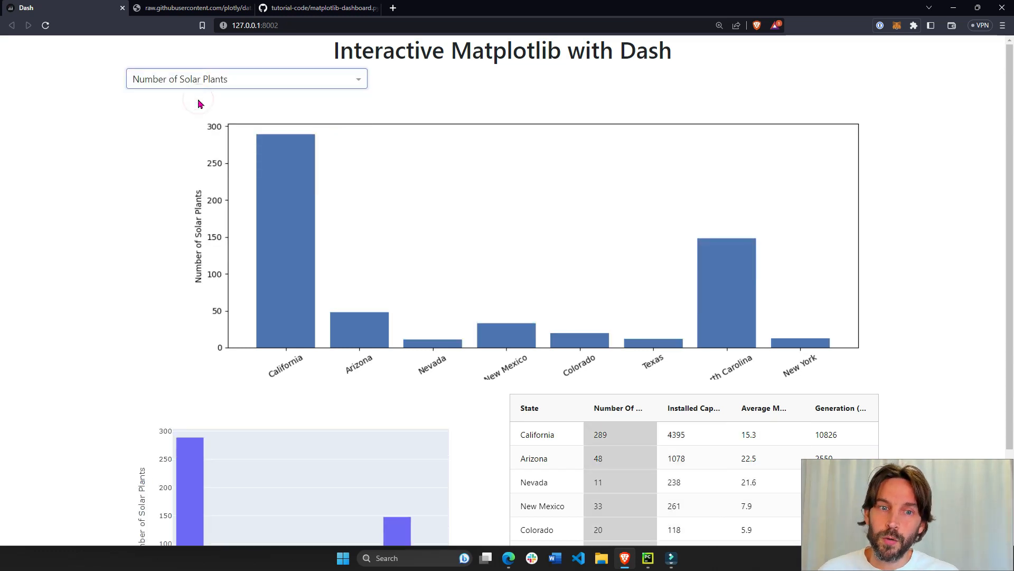
mouse_move(230, 280)
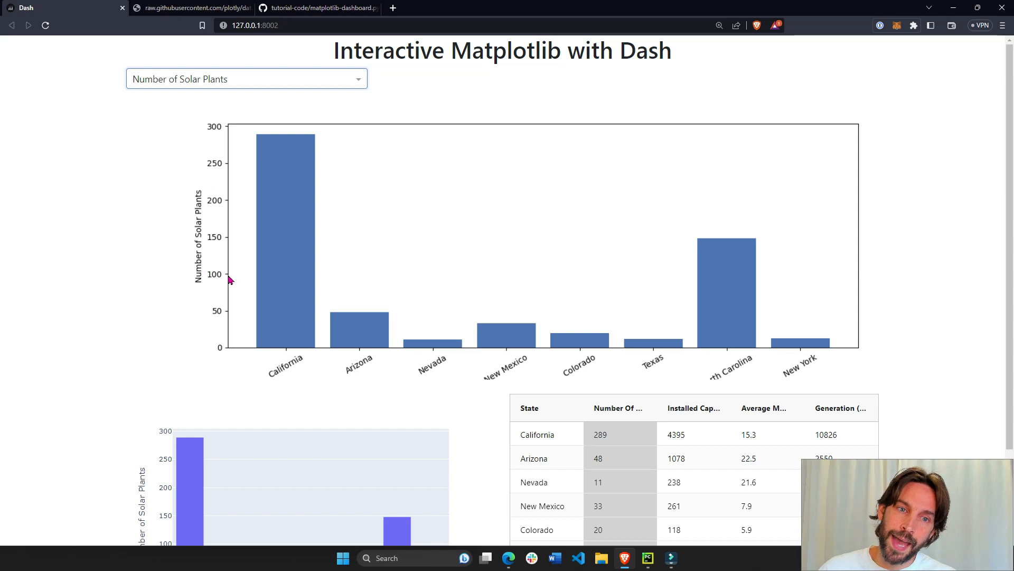
click(245, 79)
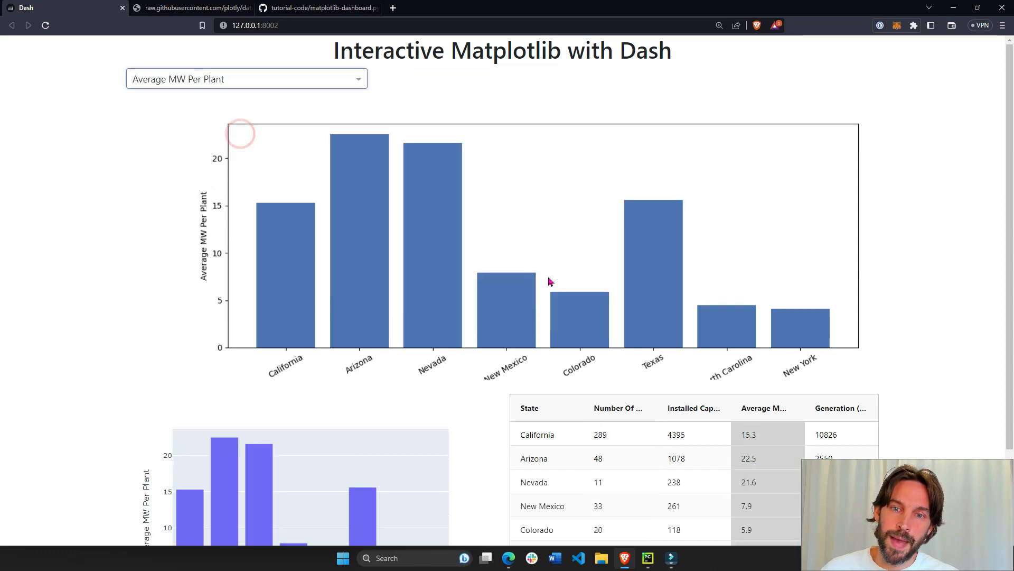
click(245, 79)
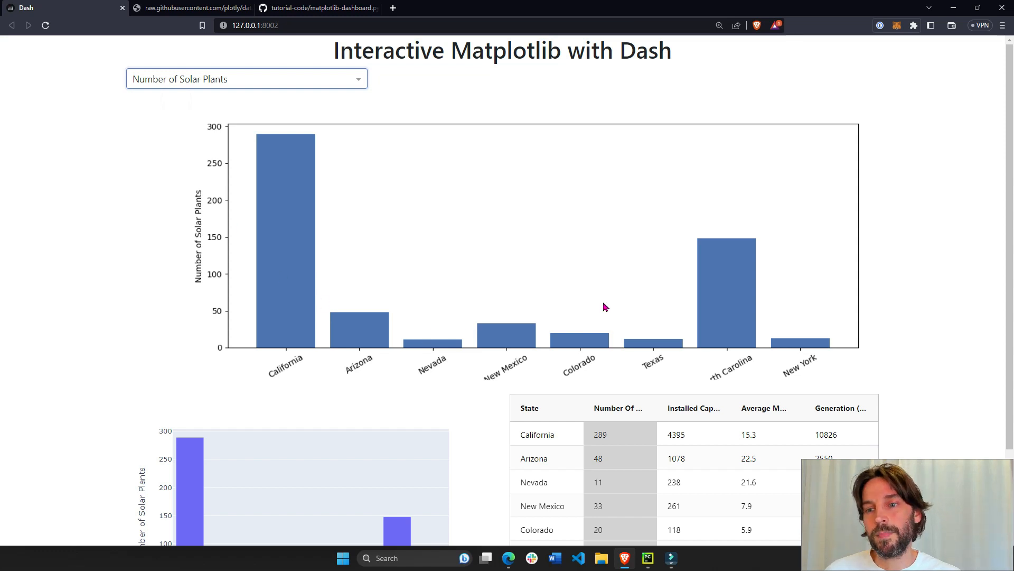
Show Installed Capacity (MW), then Generation (GWh), then Number of Solar Plants again.
scroll(down, 3)
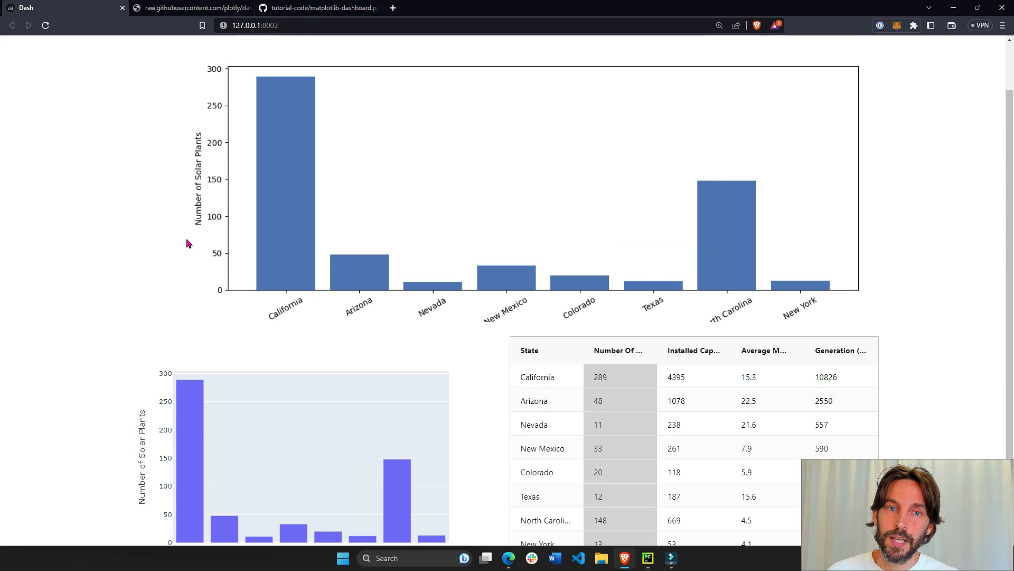
click(245, 78)
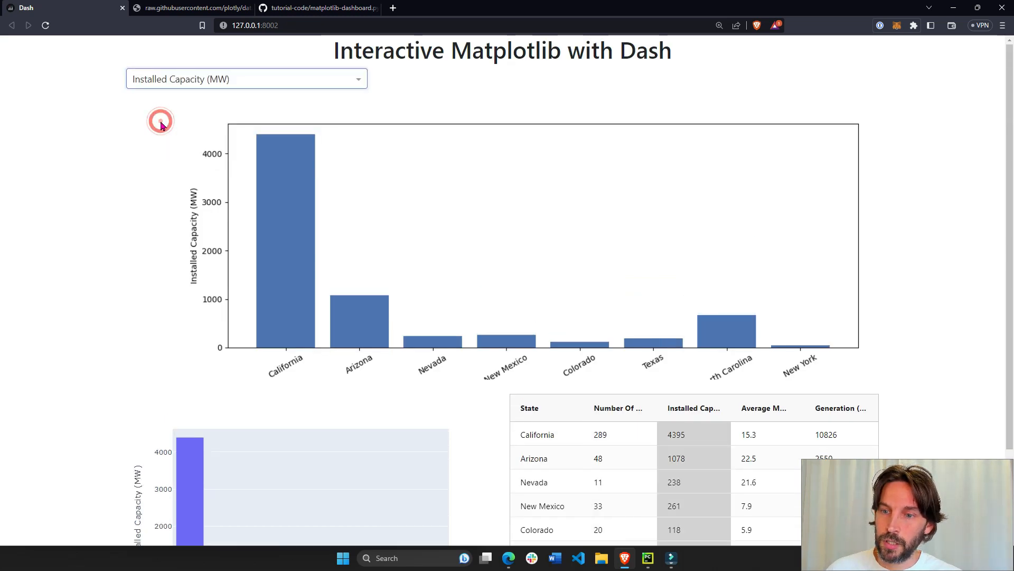
click(245, 79)
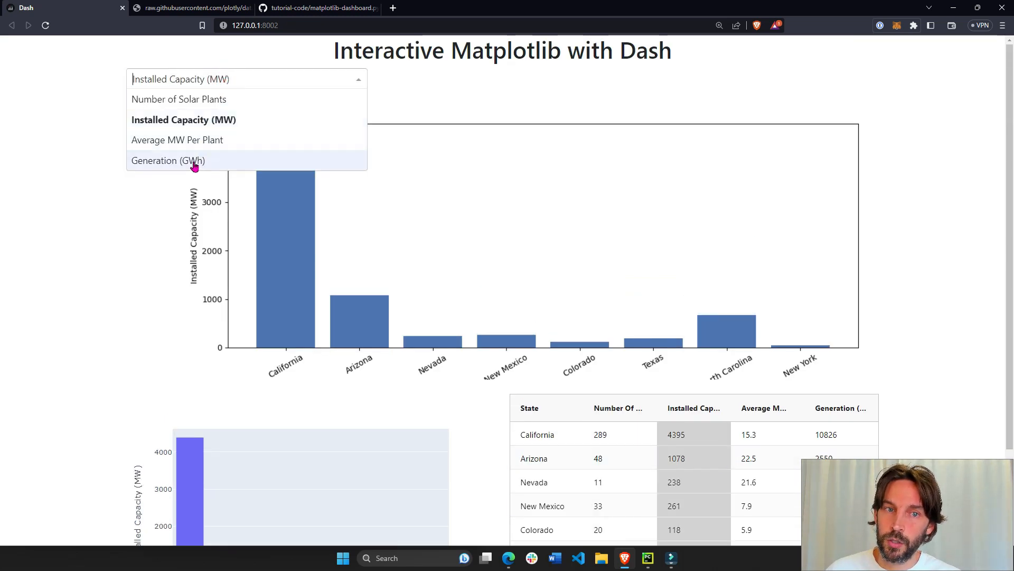
click(167, 161)
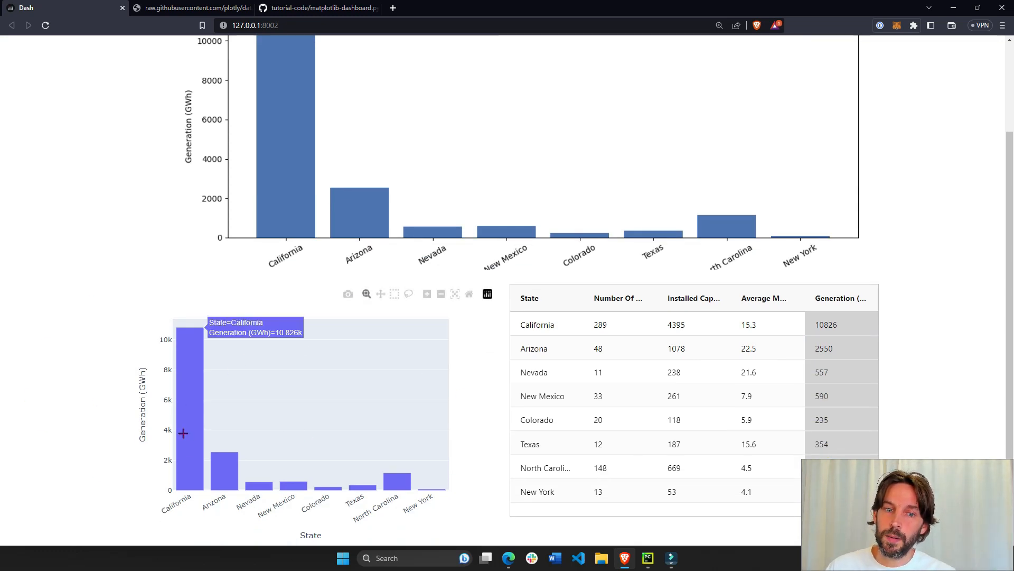
mouse_move(381, 426)
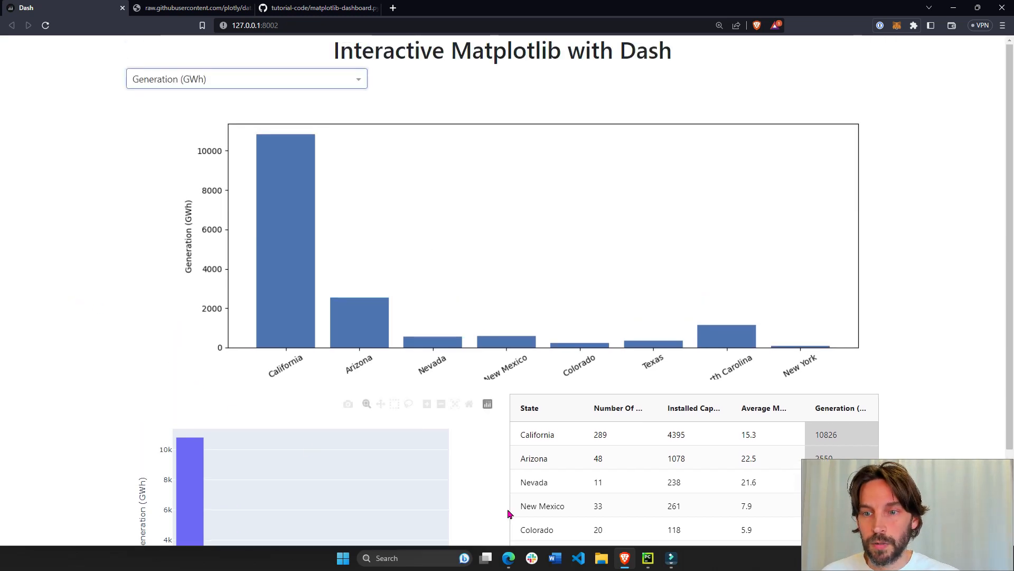
mouse_move(443, 285)
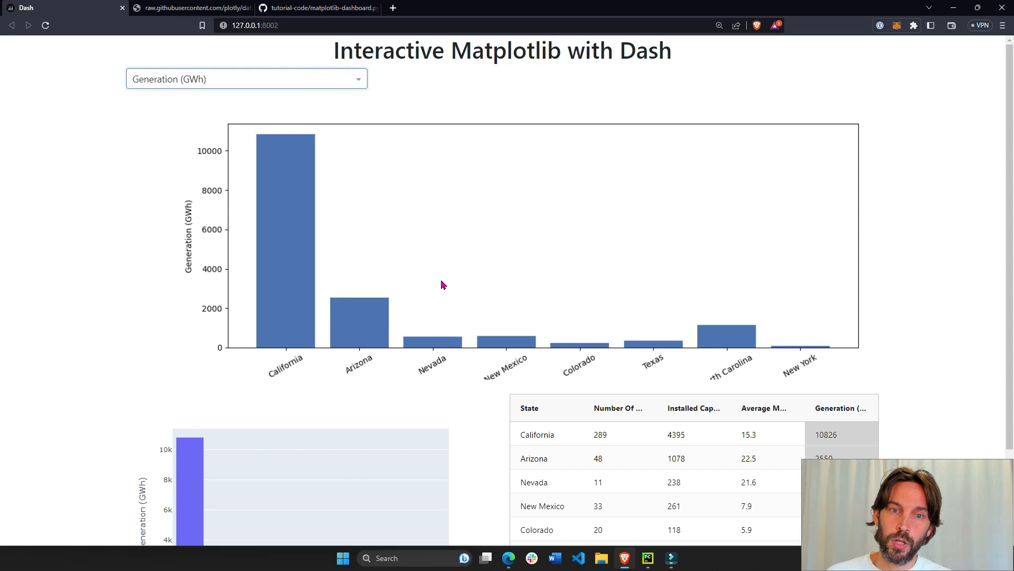
click(245, 78)
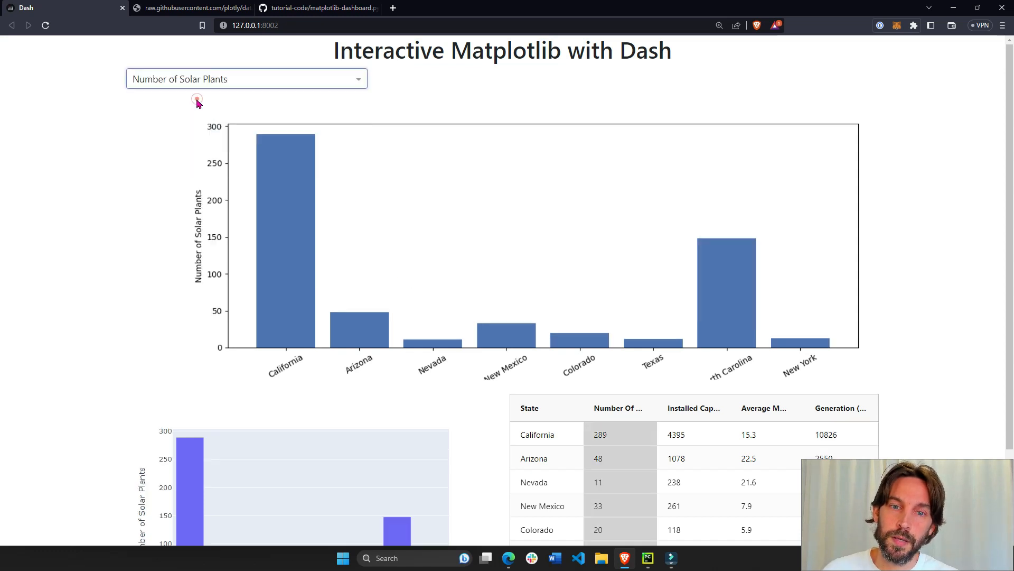
mouse_move(351, 127)
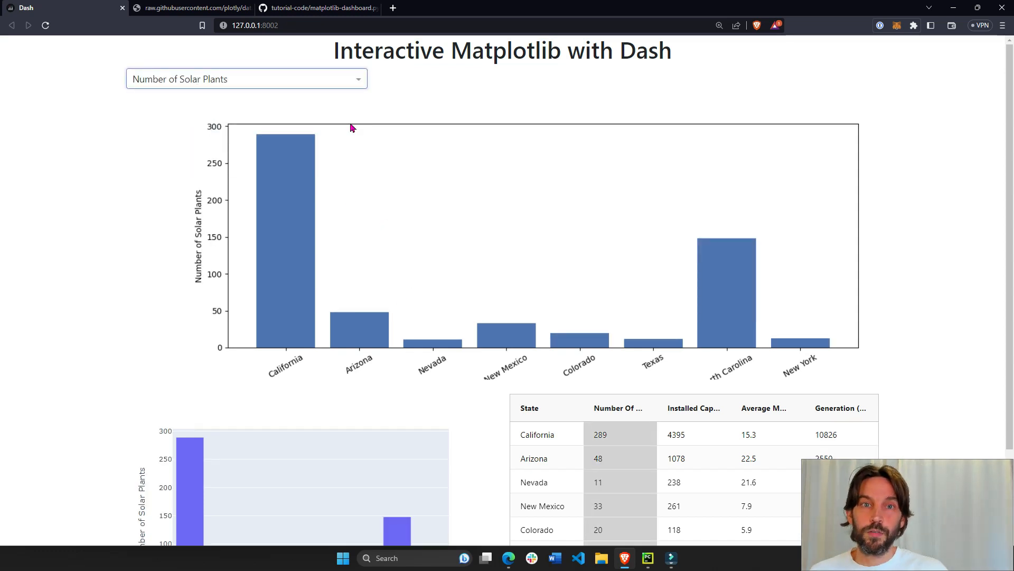
click(317, 8)
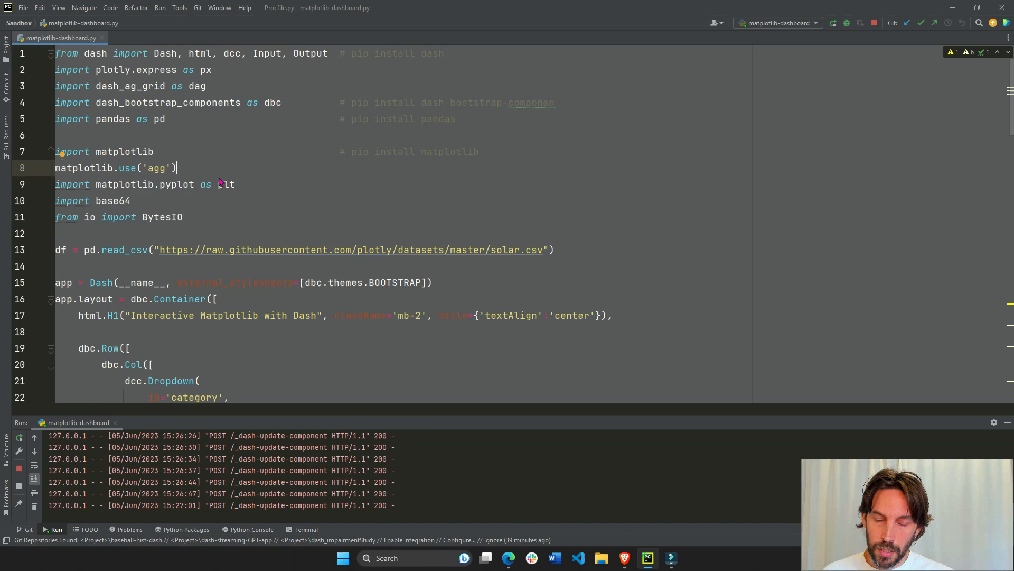
Scroll through the imports, pip install comments, agg backend setting and BytesIO import.
scroll(down, 3)
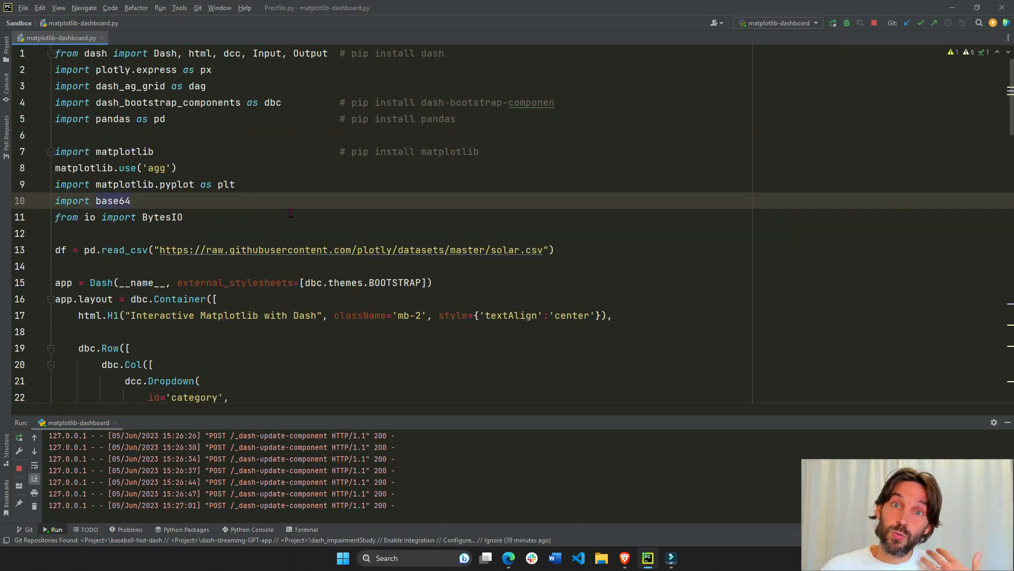
scroll(down, 3)
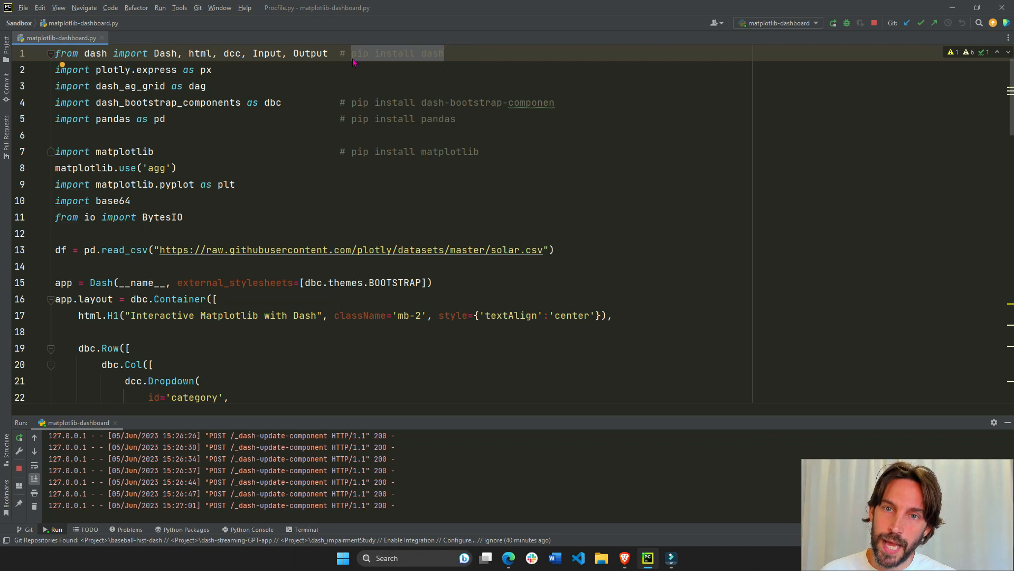
Open the IDE terminal, then type and erase 'pip install dash'.
click(304, 529)
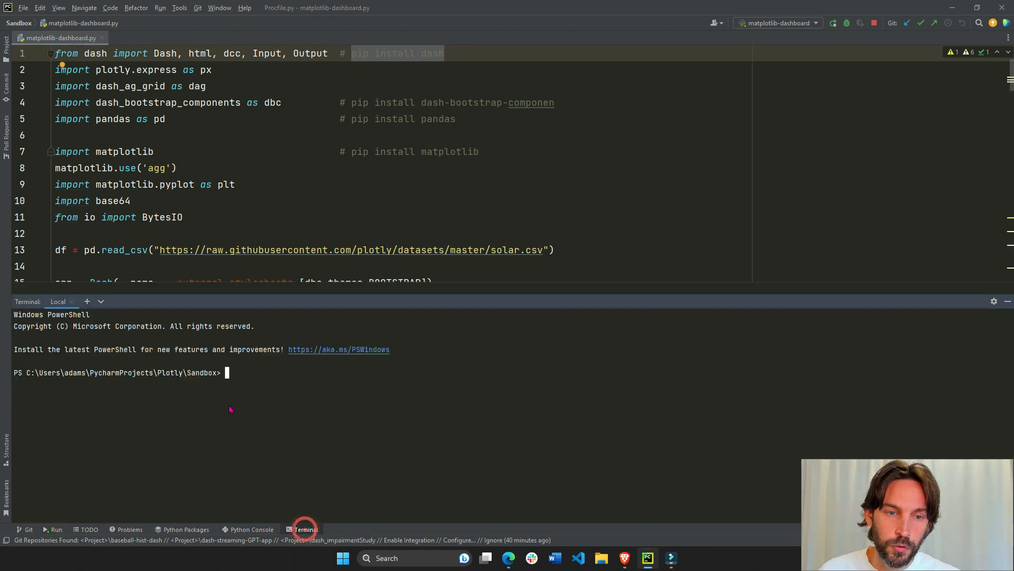
text(pip install dash)
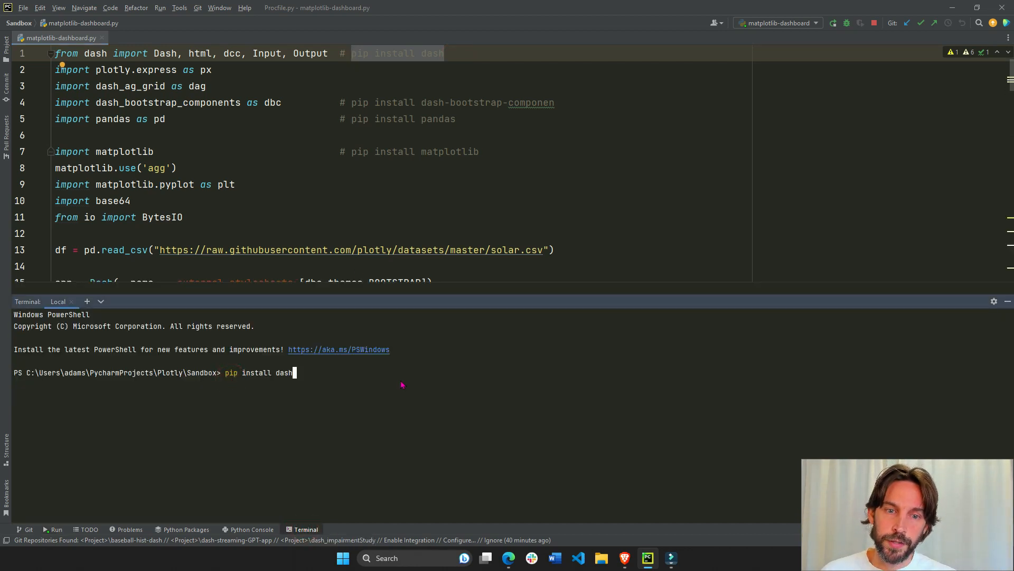
key(Backspace)
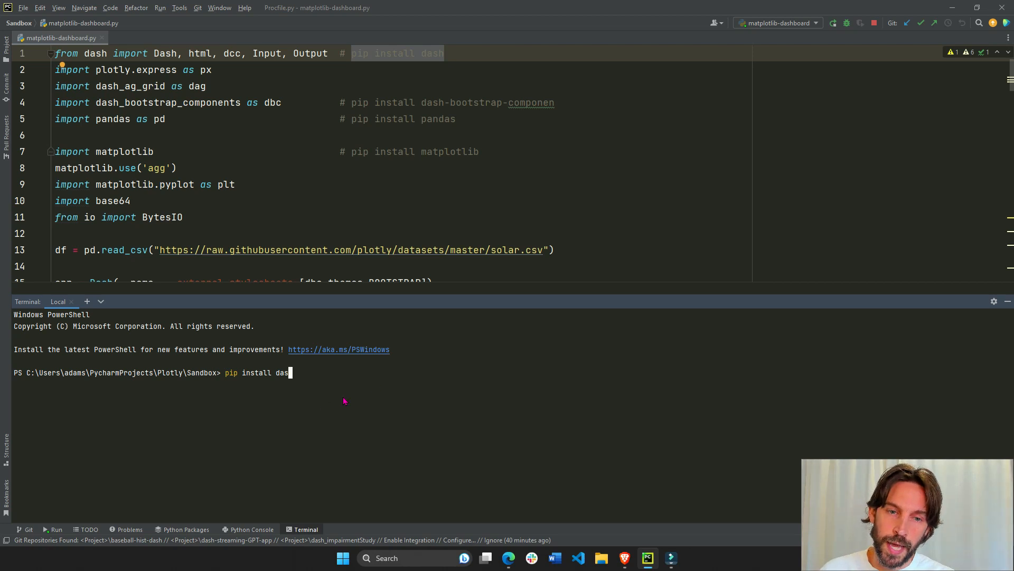
key(Escape)
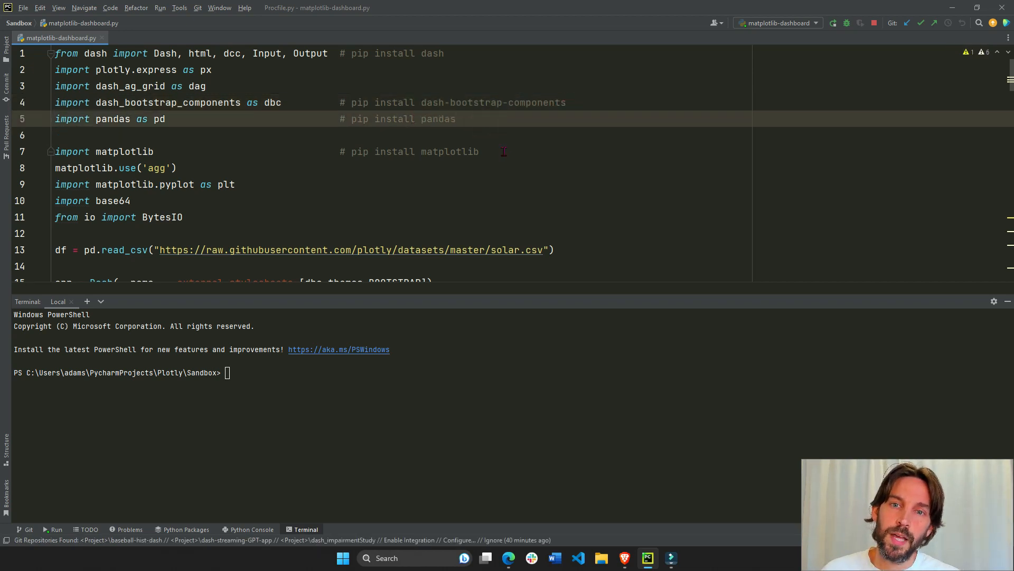
double_click(414, 151)
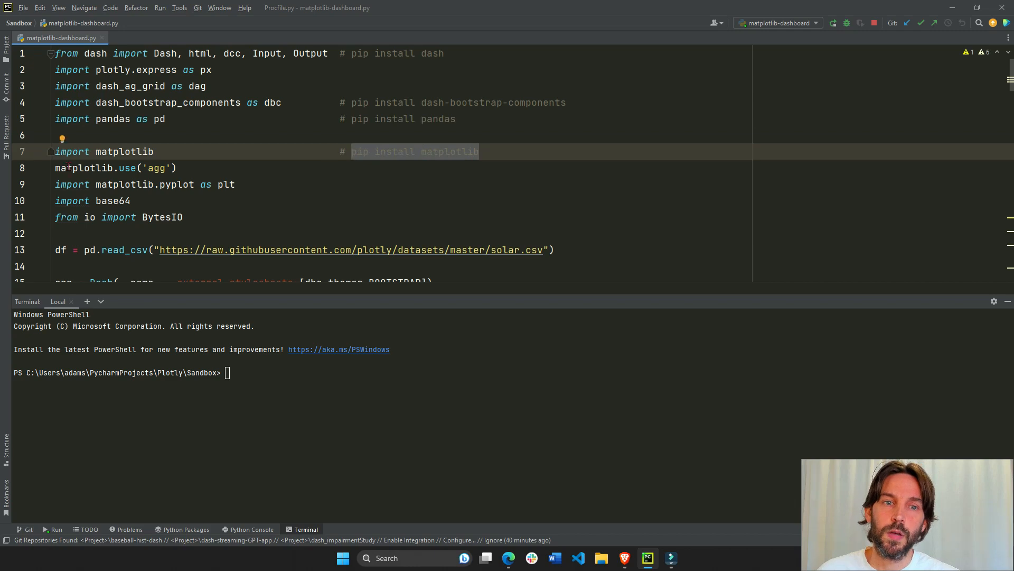
scroll(down, 3)
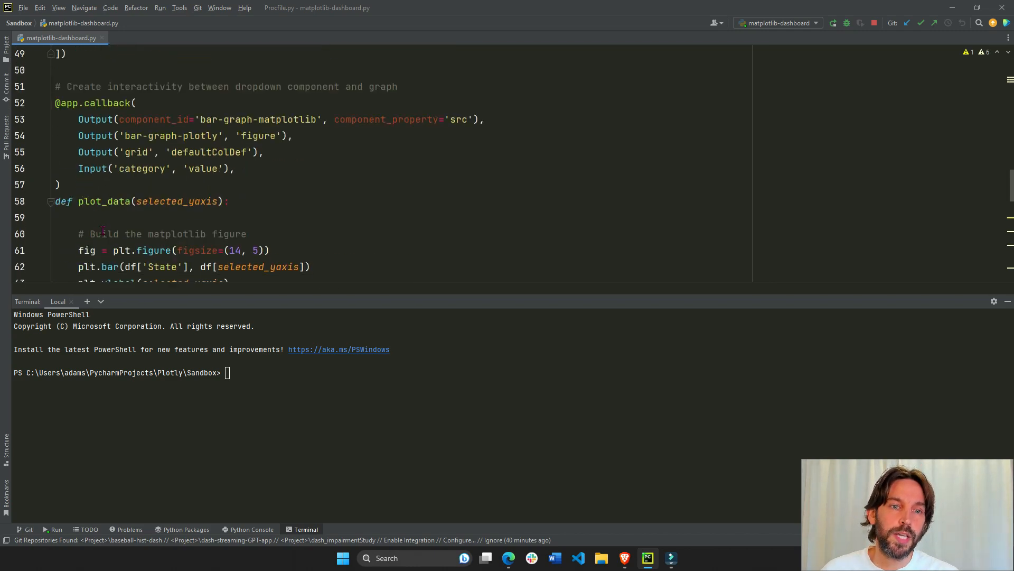
scroll(down, 3)
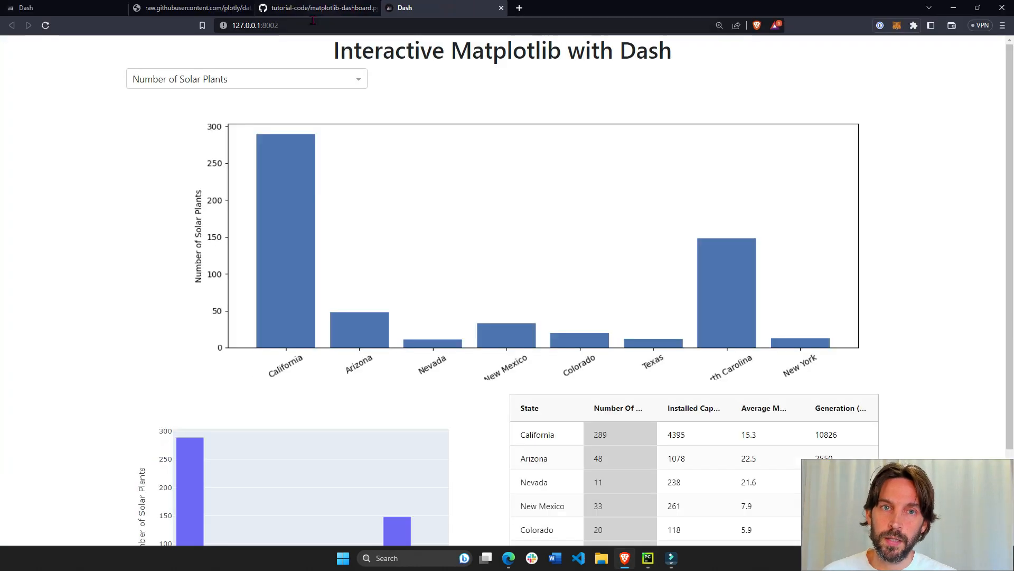
mouse_move(271, 216)
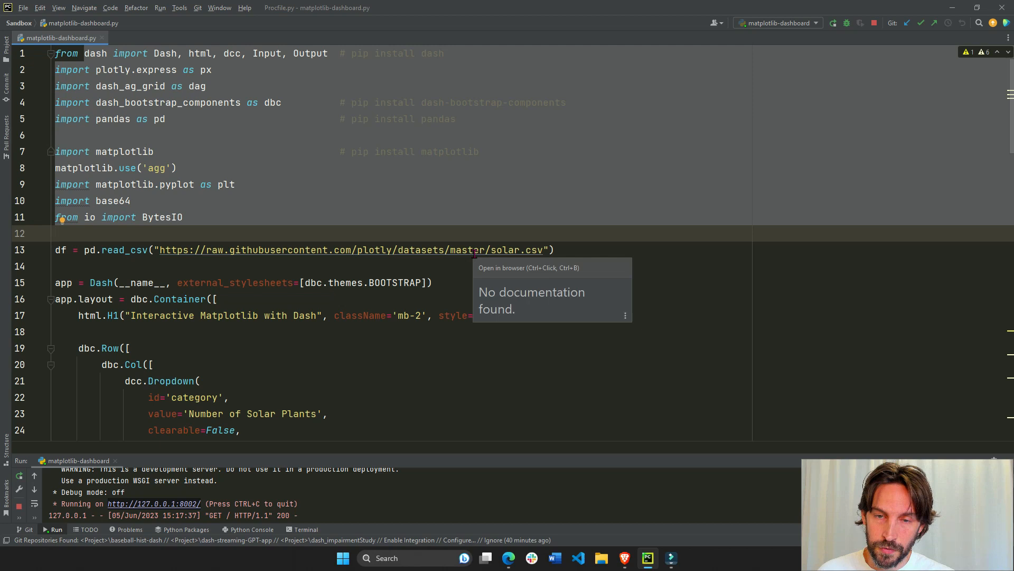
Open the solar.csv data in Brave, review the state rows, and return to PyCharm.
click(355, 250)
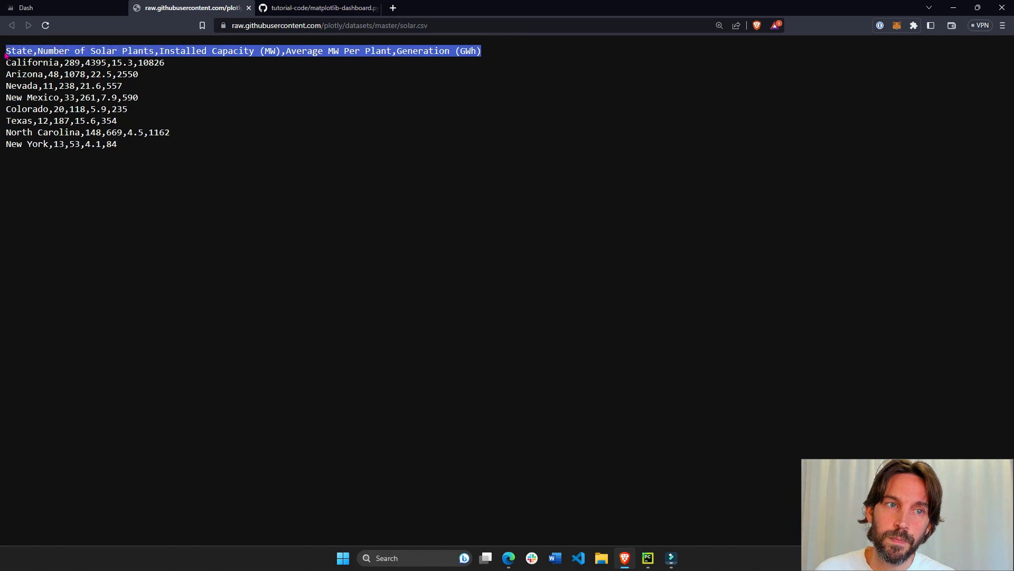
key(alt+tab)
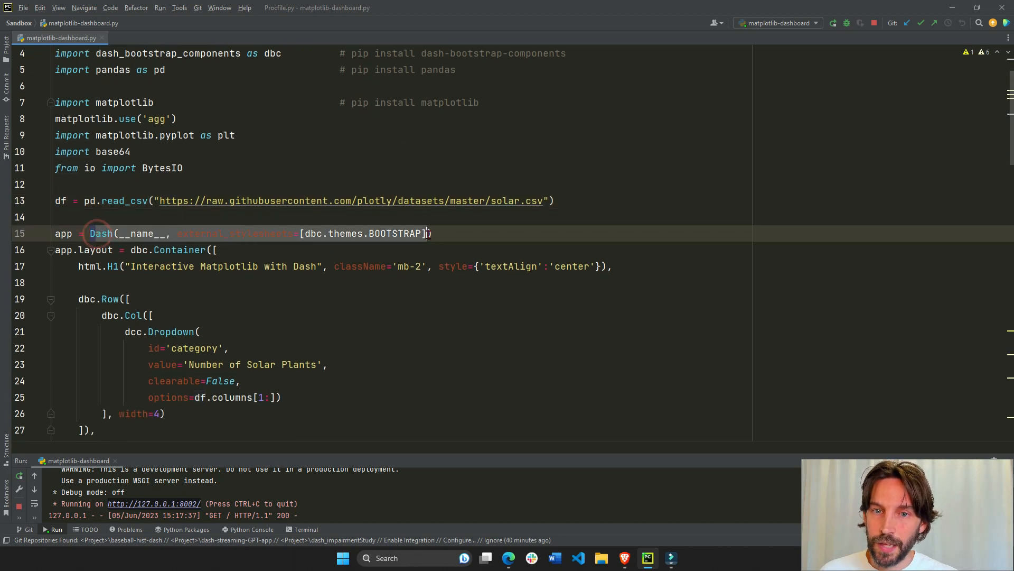
Fold, unfold and refold the app.layout block, then scroll to the callback code.
click(51, 152)
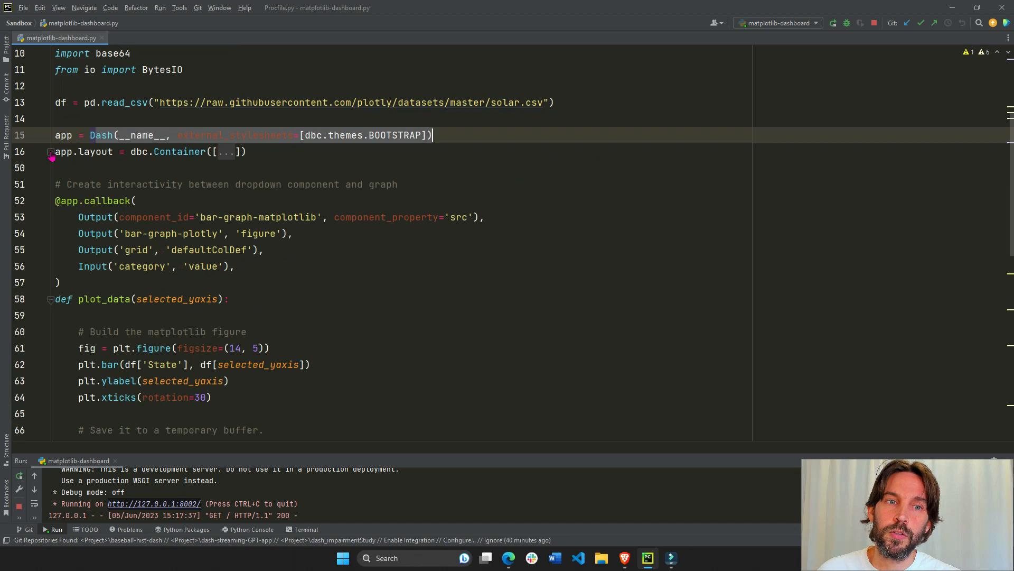
click(51, 151)
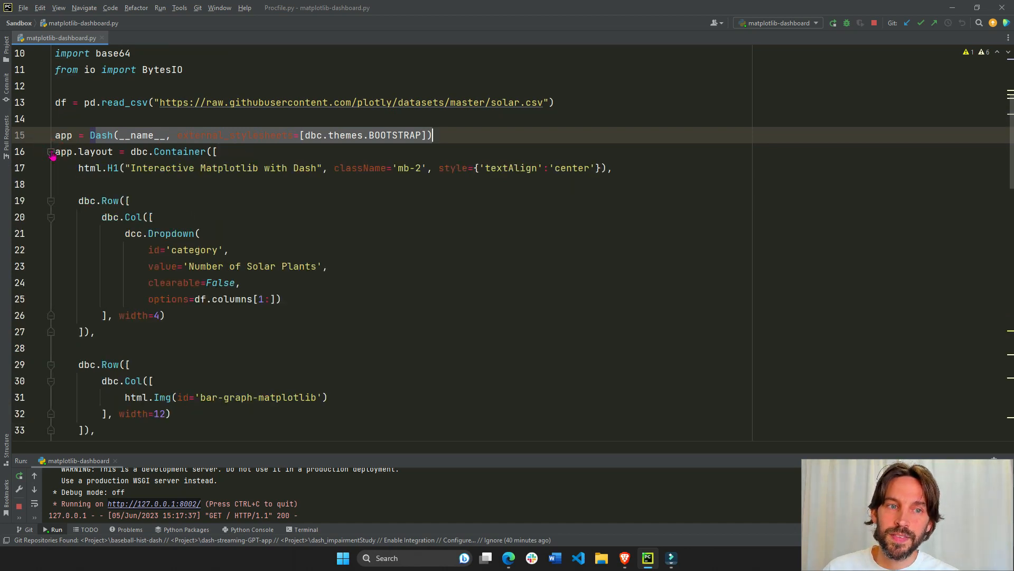
click(51, 152)
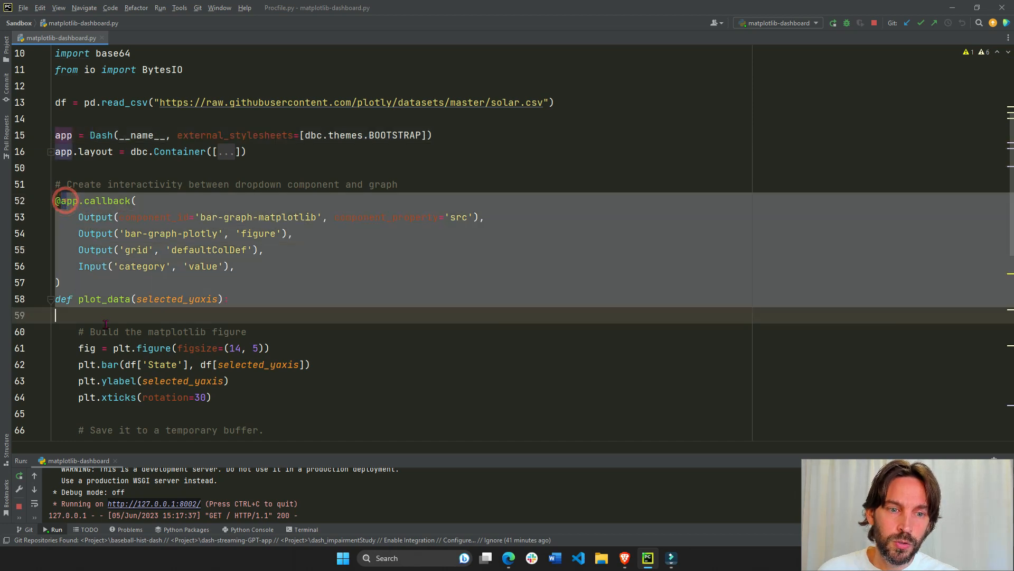
scroll(down, 3)
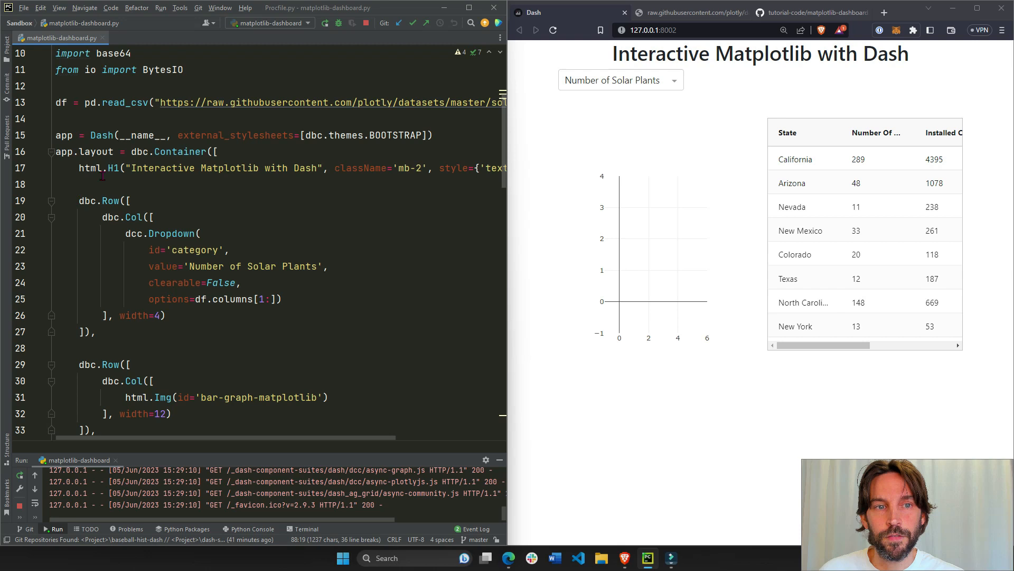
Highlight the title, Img, Graph and AgGrid layout lines beside the running dashboard.
click(124, 168)
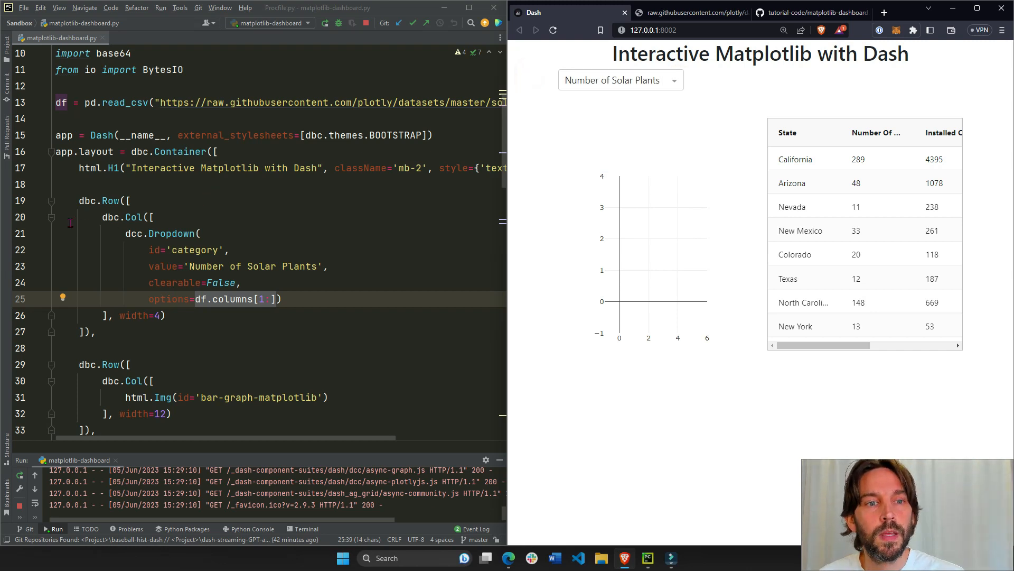
scroll(down, 3)
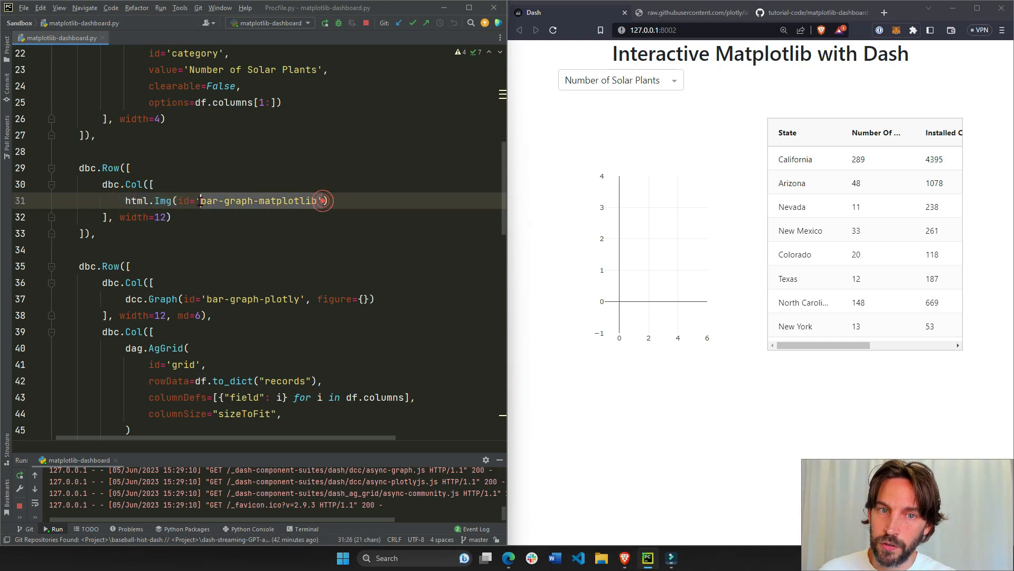
click(320, 200)
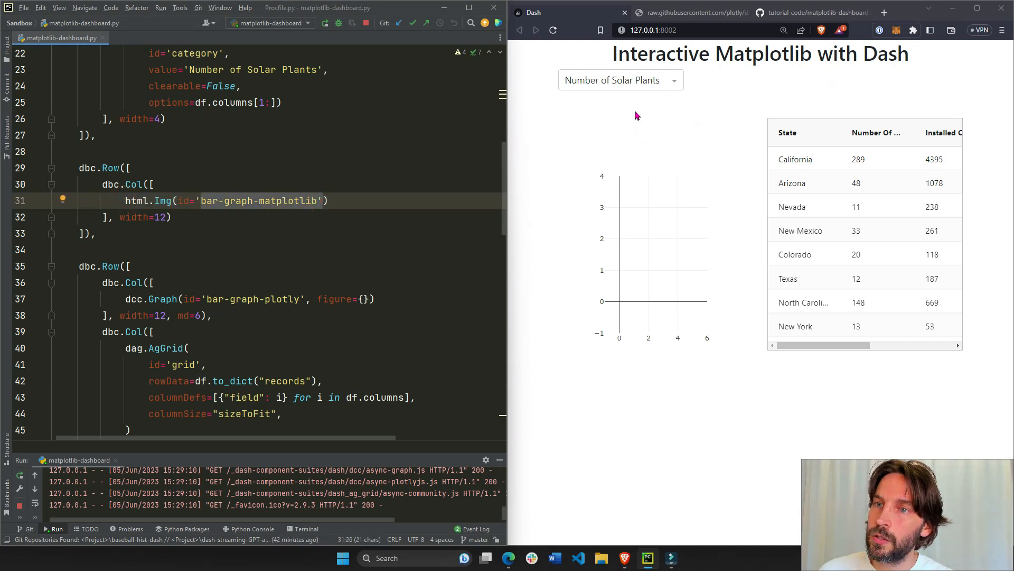
mouse_move(770, 110)
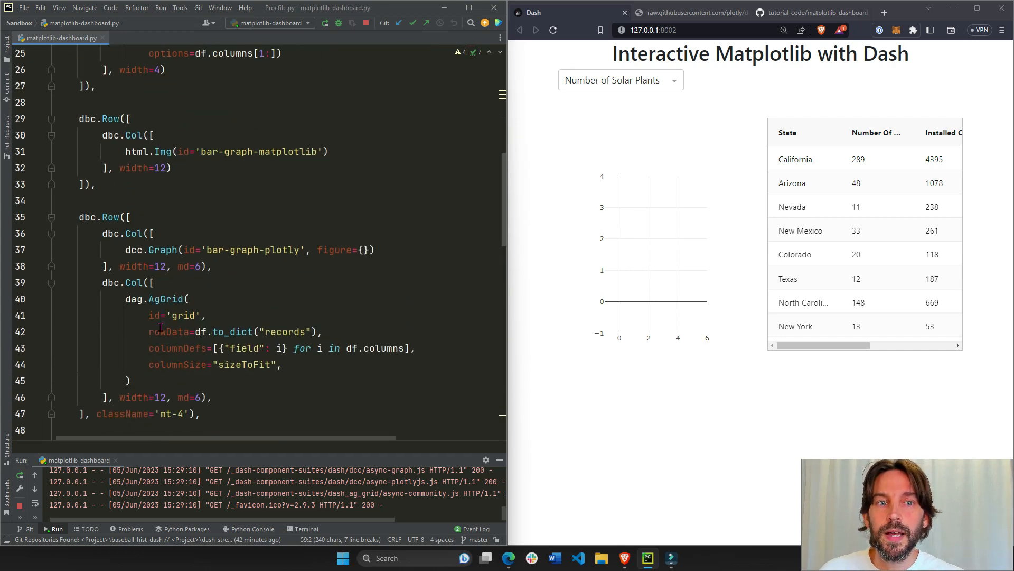
scroll(down, 3)
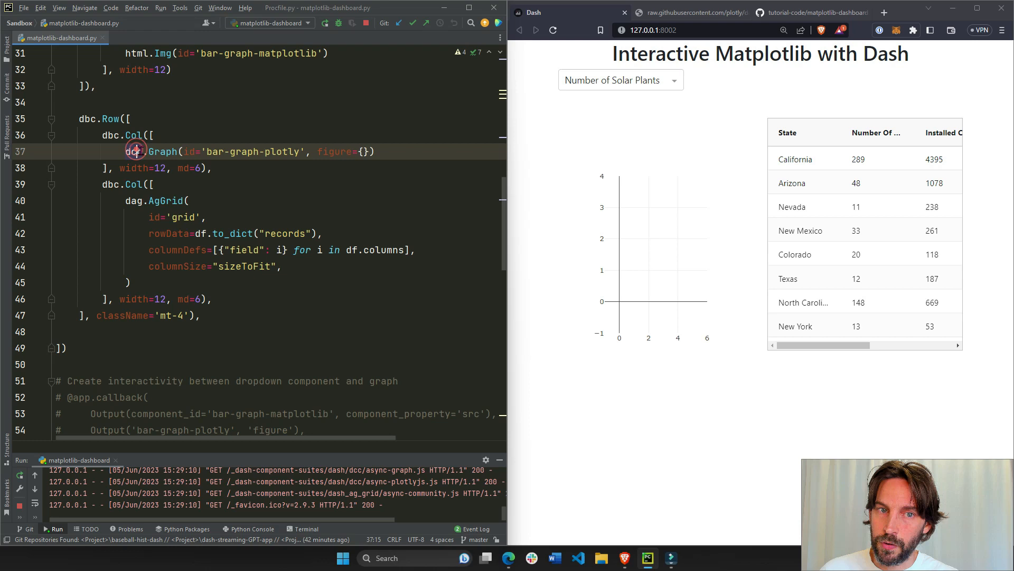
click(52, 134)
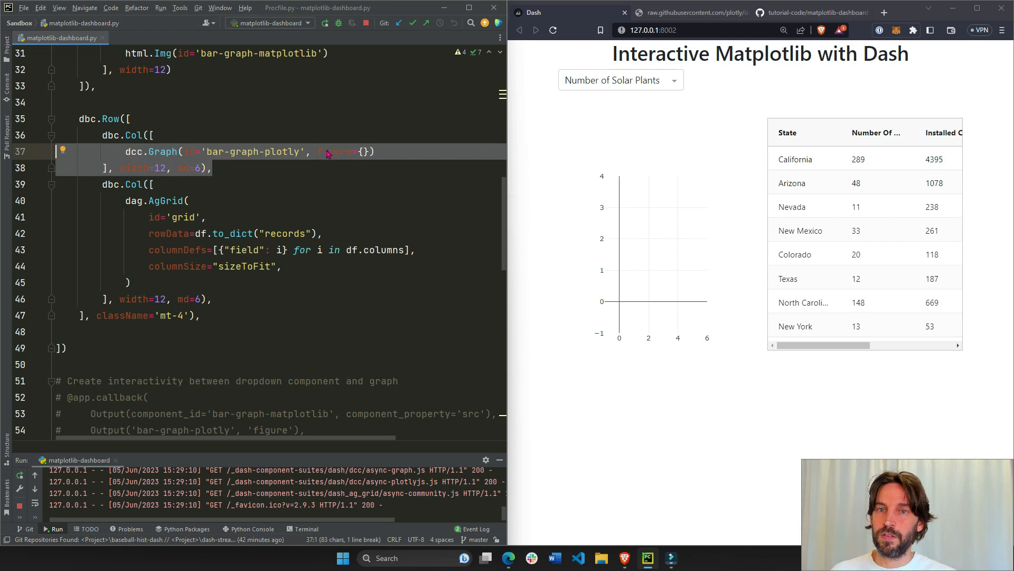
mouse_move(504, 245)
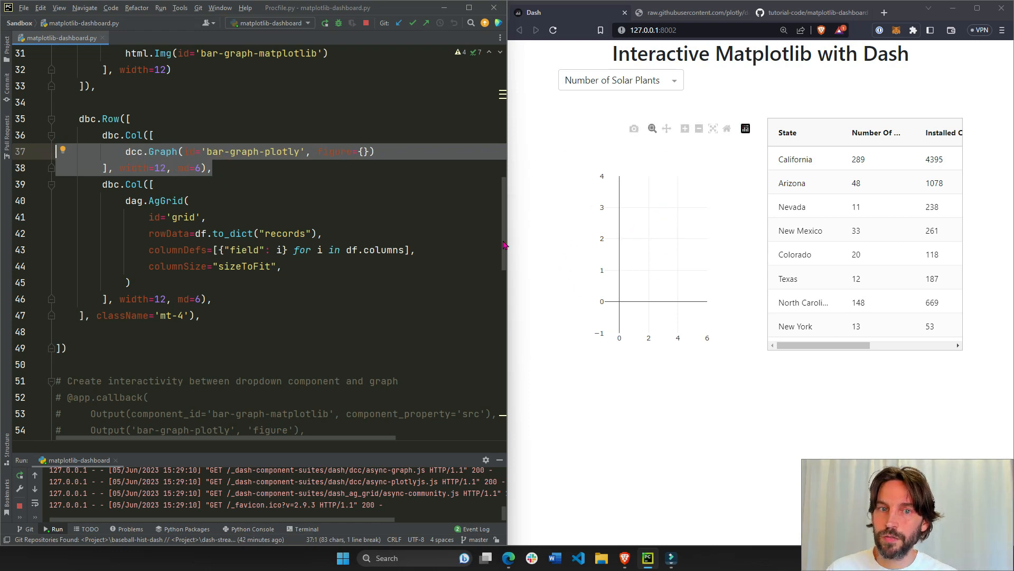
click(54, 187)
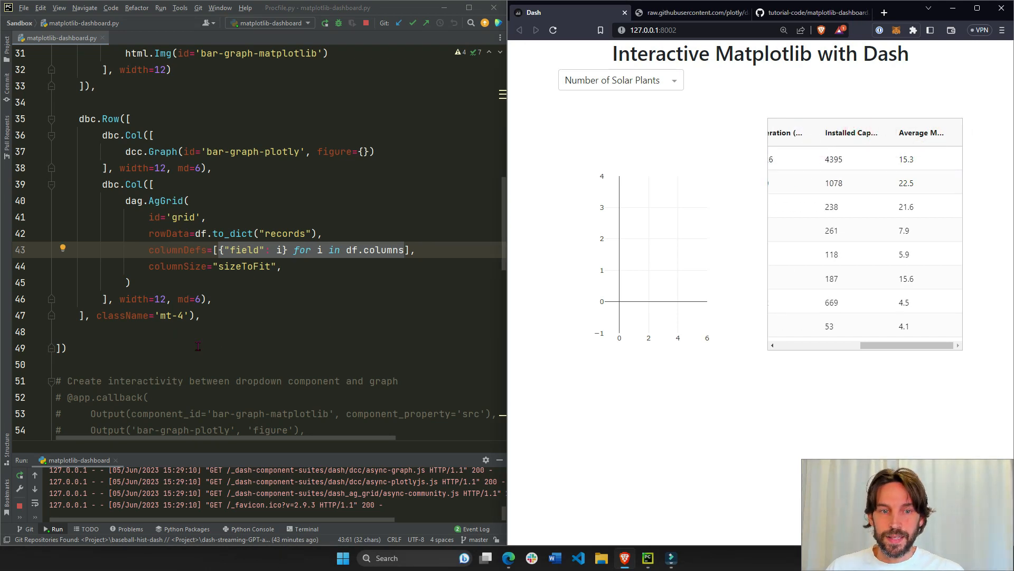
Scroll through the callback linking the category dropdown to both graphs and the grid.
scroll(down, 3)
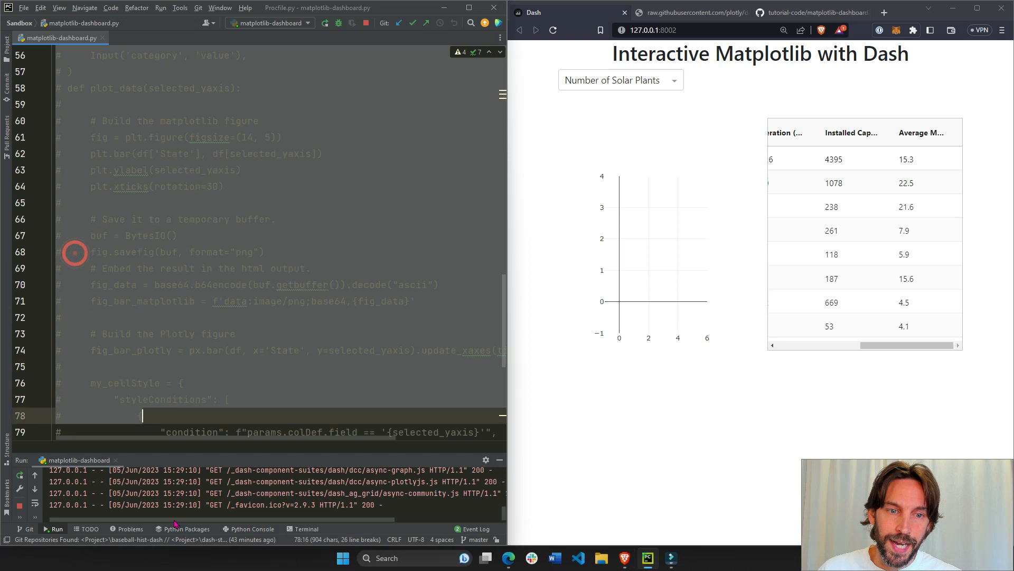
scroll(down, 3)
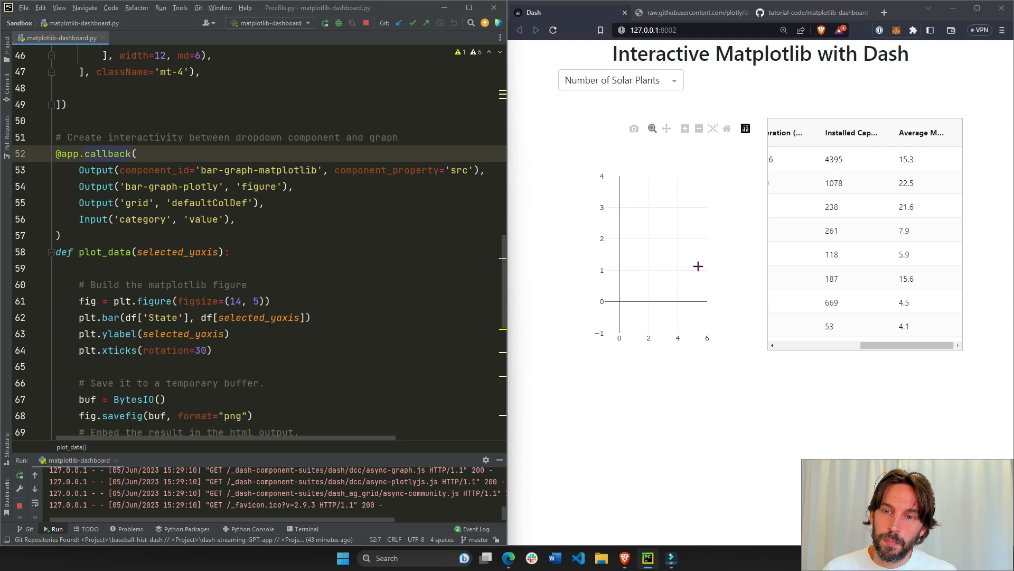
mouse_move(594, 286)
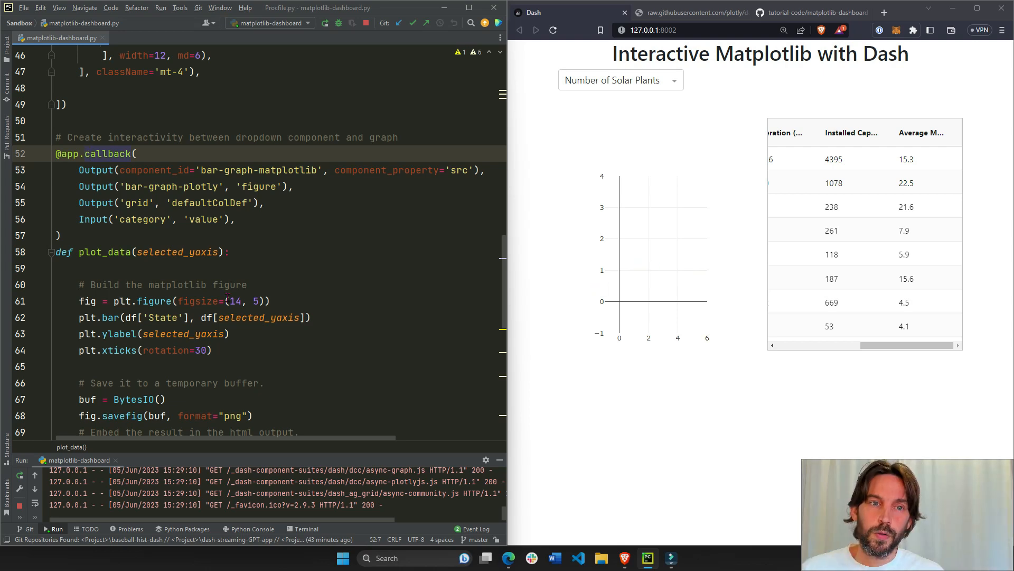
scroll(down, 3)
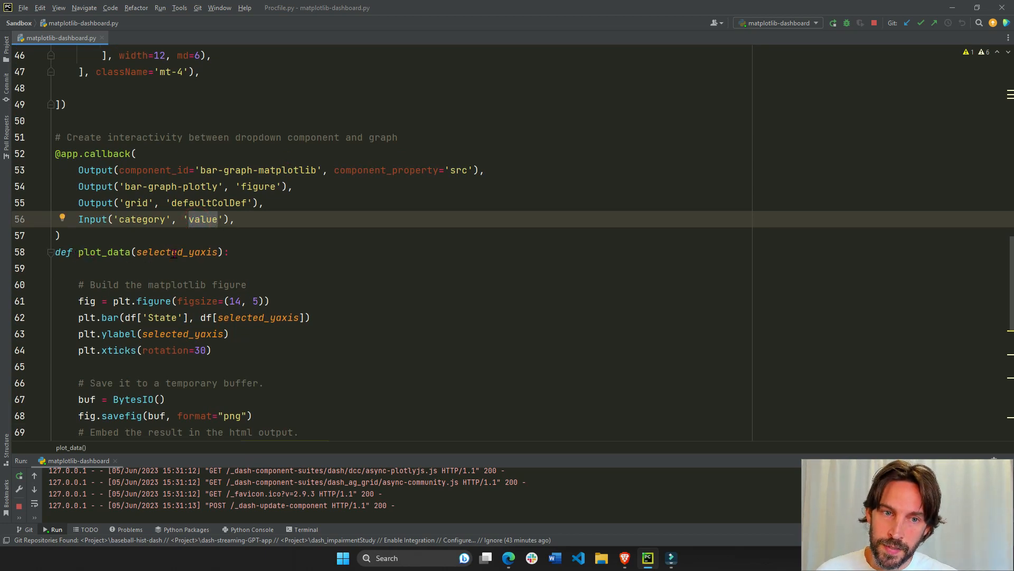
click(178, 251)
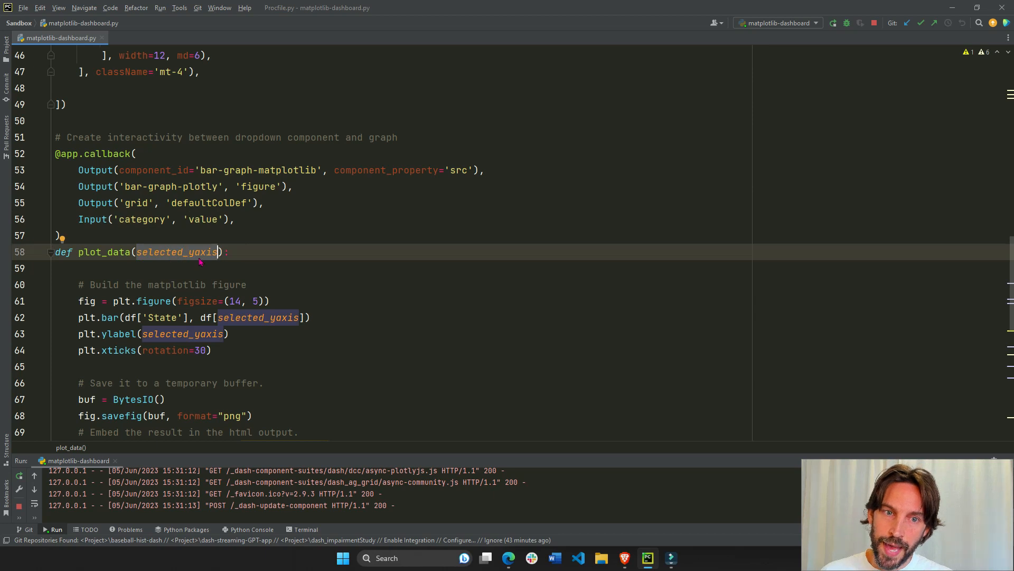
text('Number of Solar Plants')
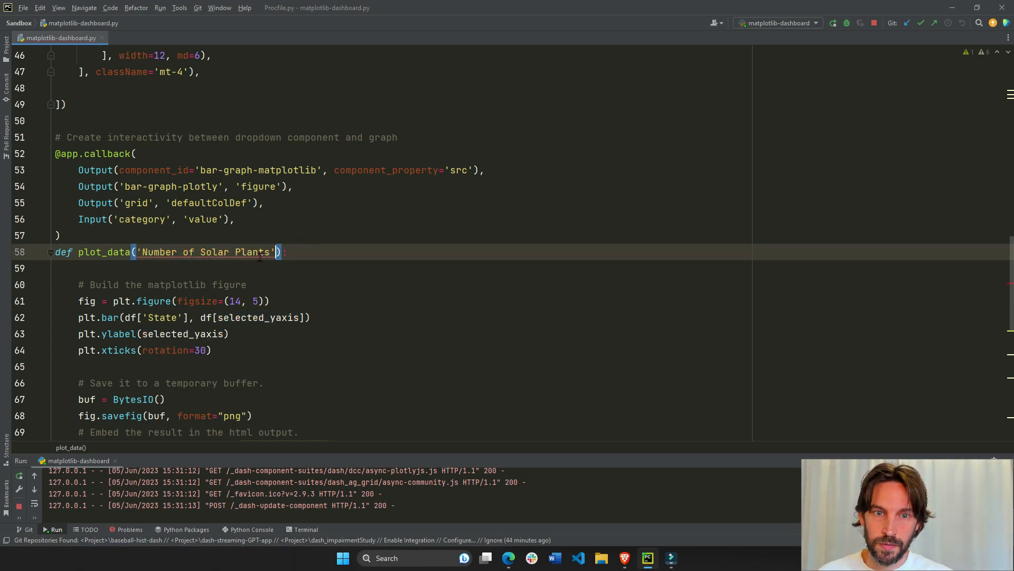
text(selected_yaxis)
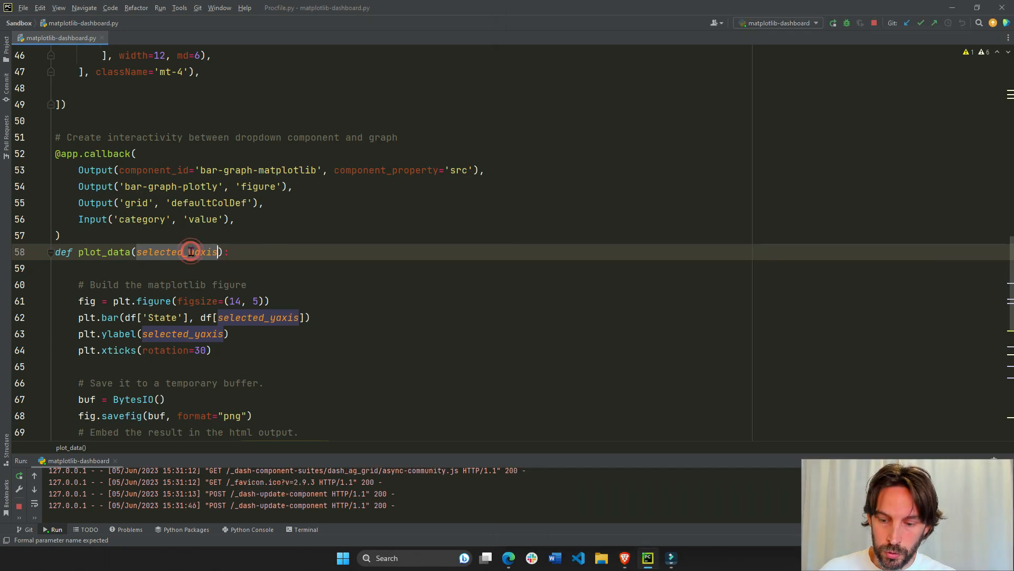
text("ins")
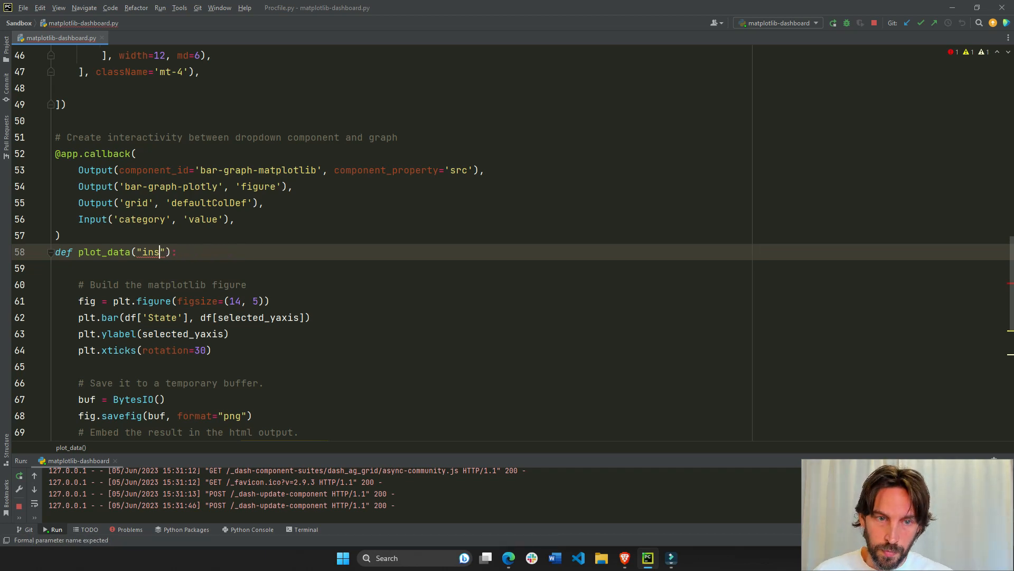
text(selected_yaxis)
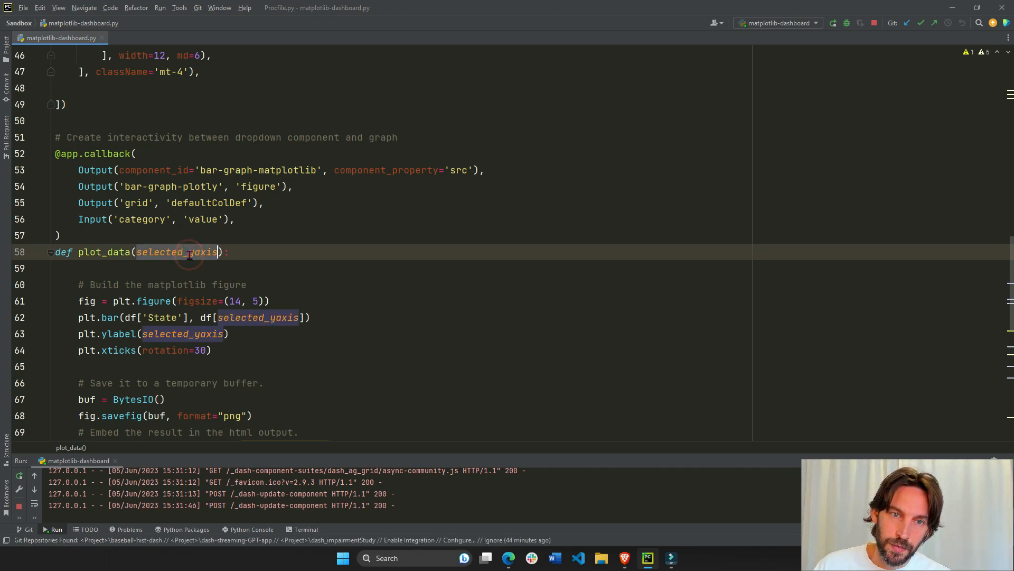
scroll(down, 3)
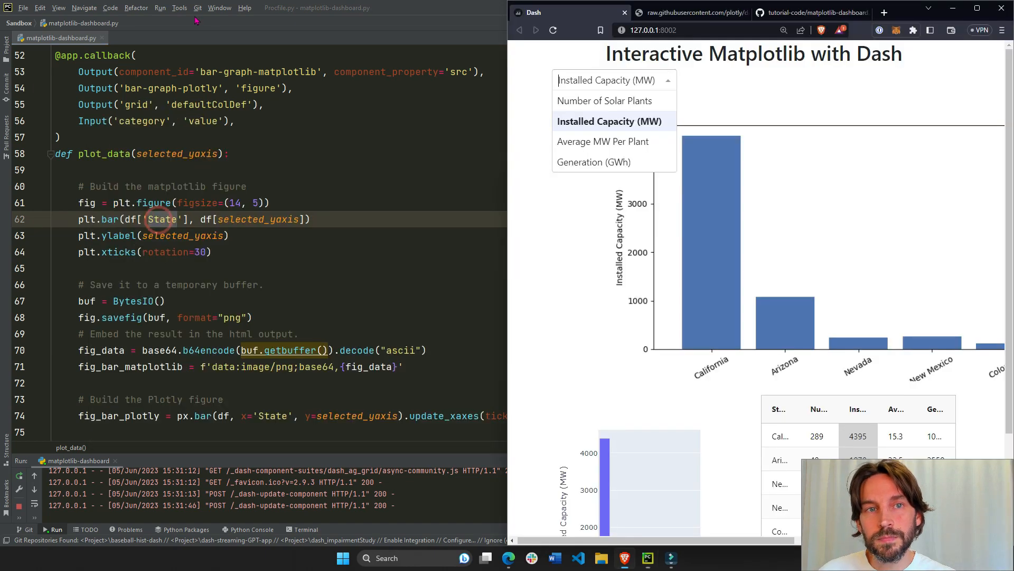
click(690, 12)
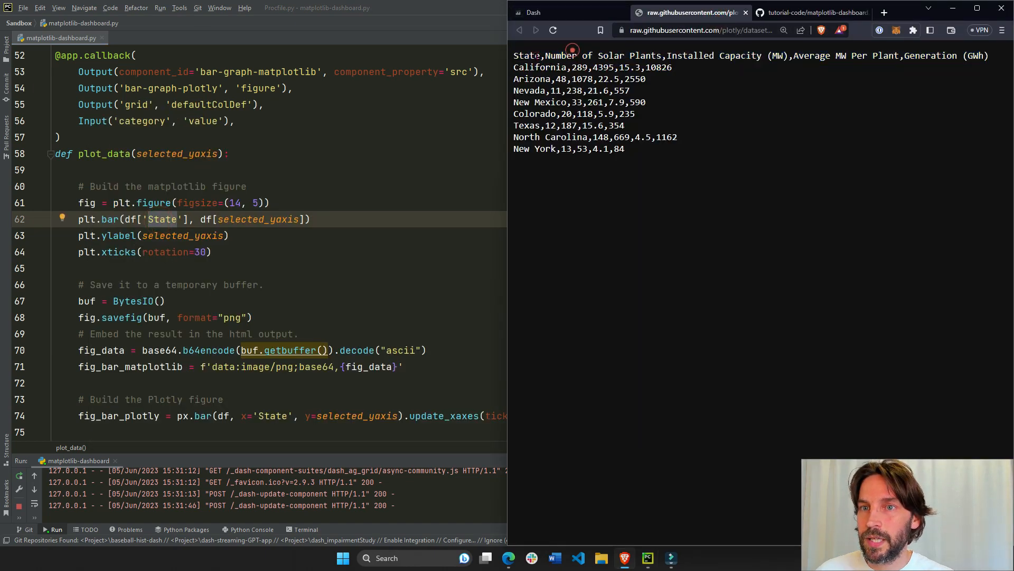
double_click(526, 56)
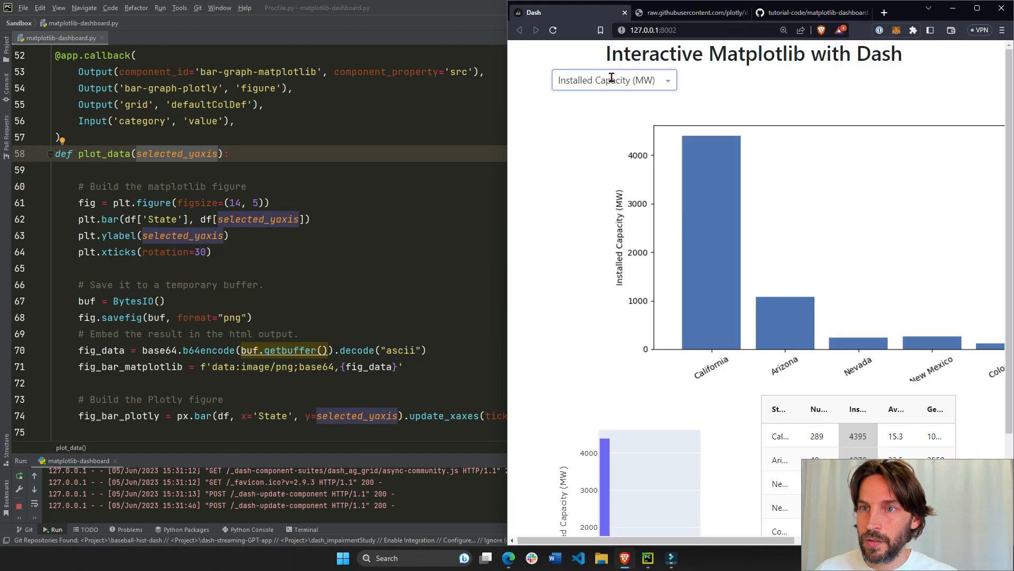
click(693, 12)
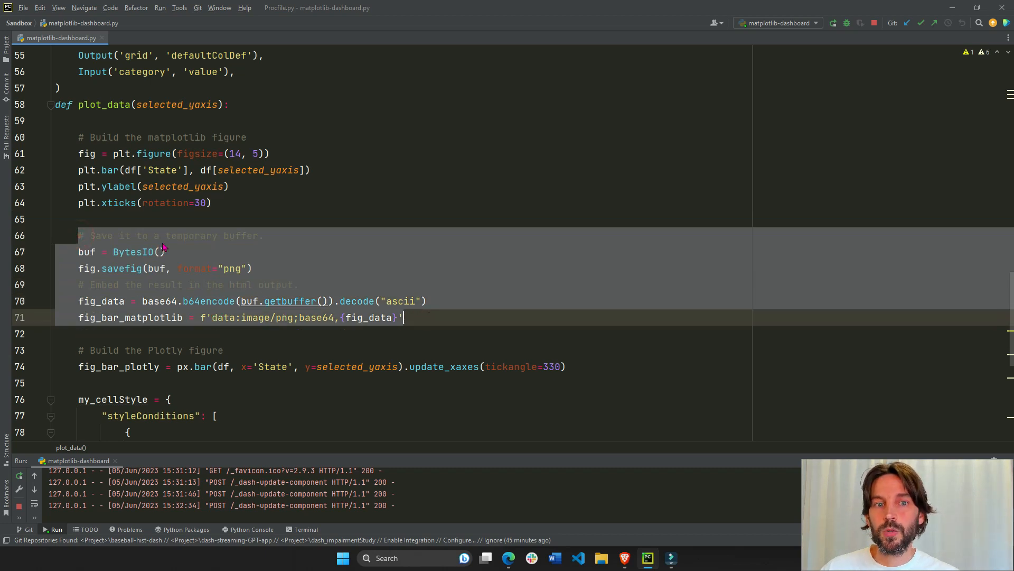
mouse_move(199, 239)
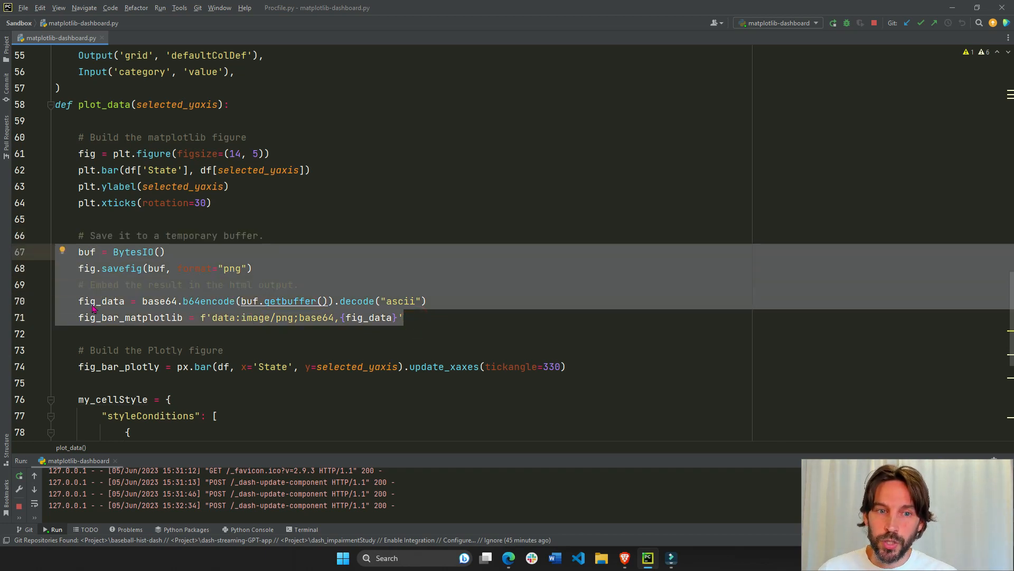
double_click(132, 317)
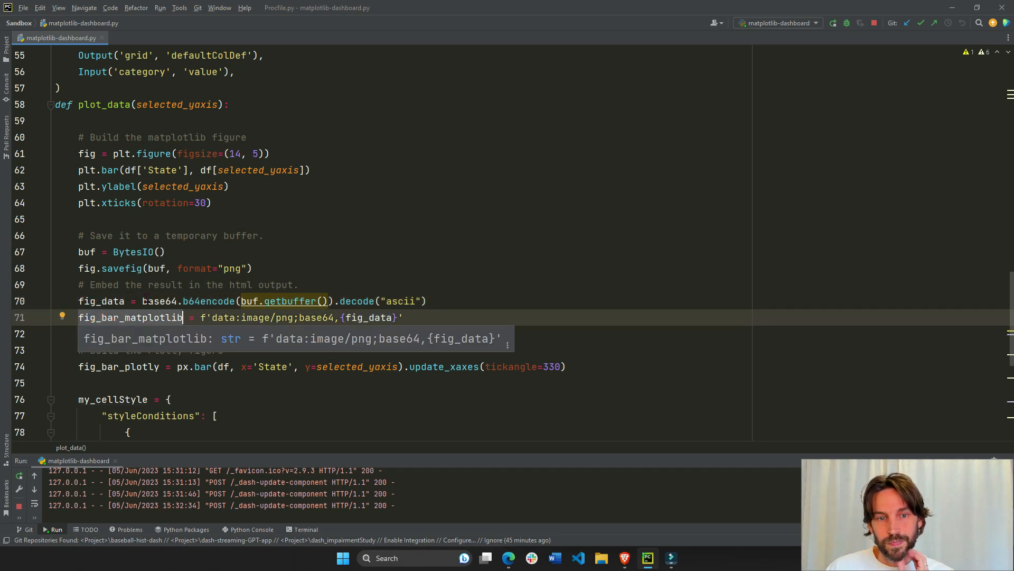
scroll(down, 3)
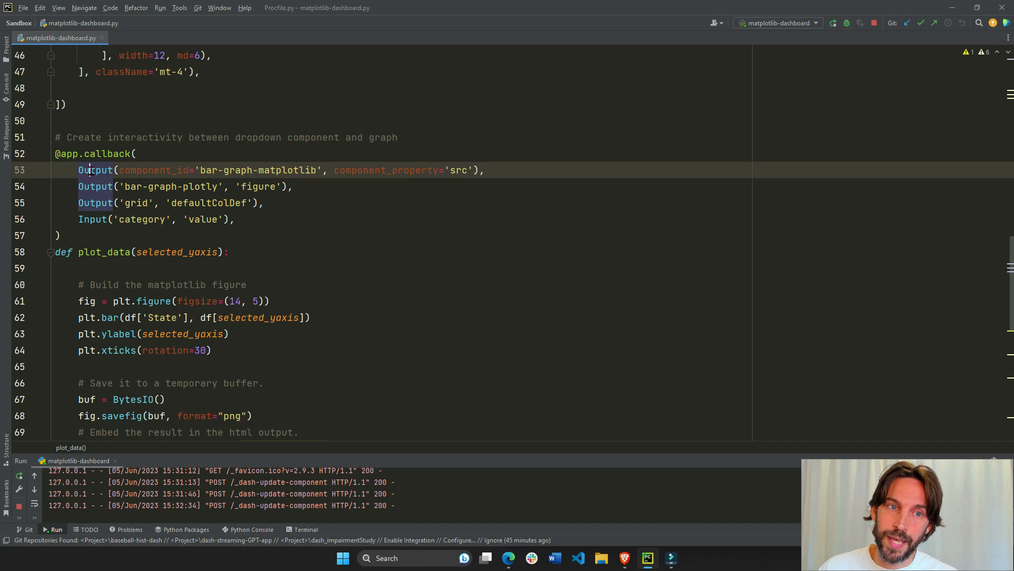
scroll(down, 3)
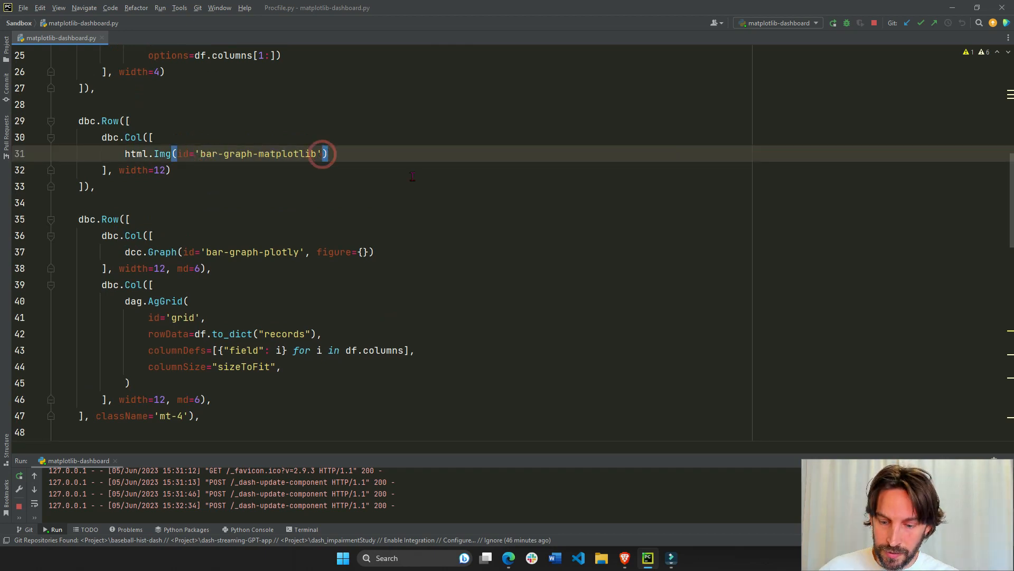
text(, src)
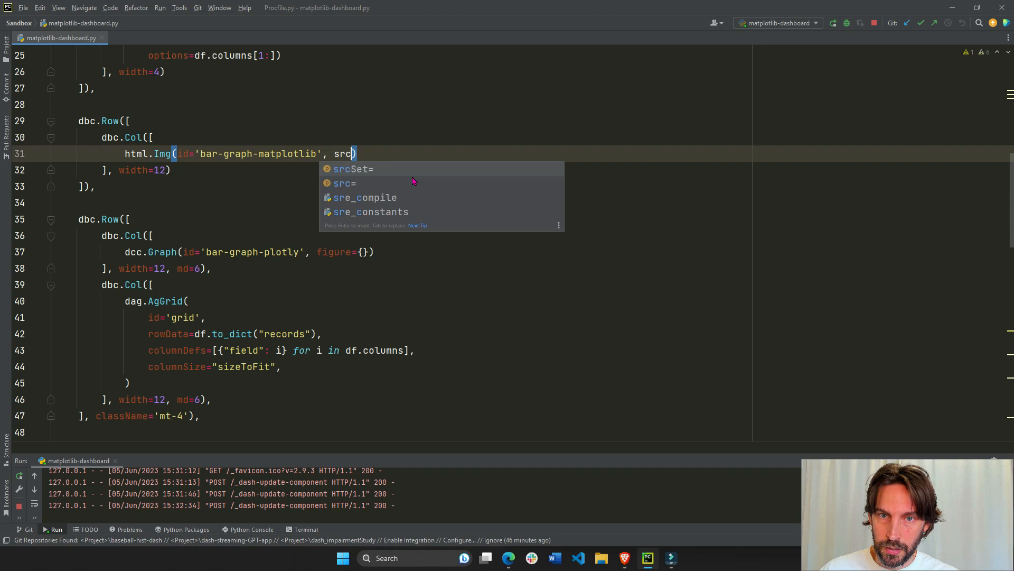
text(fig_bar_matplotlib)
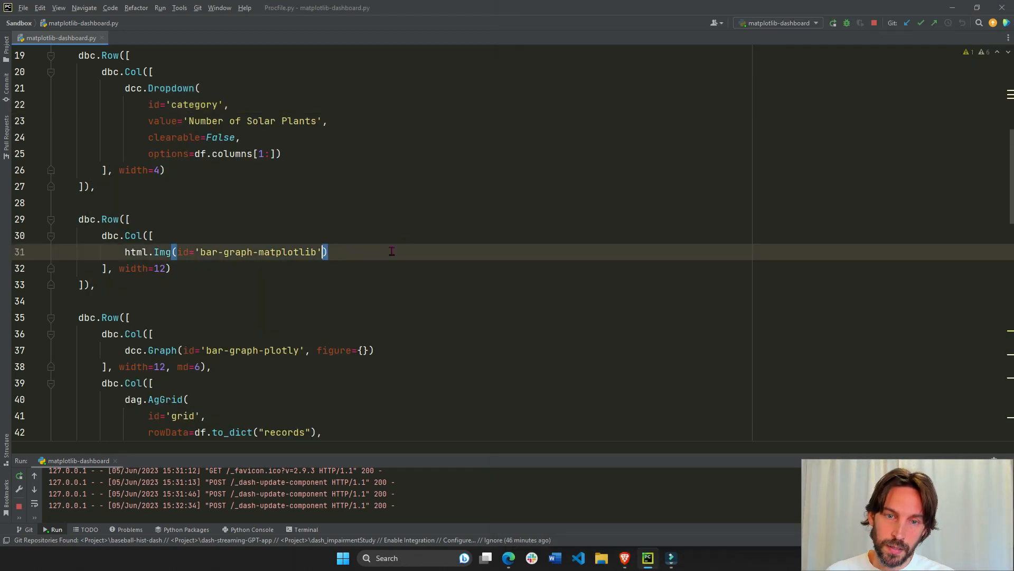
scroll(down, 3)
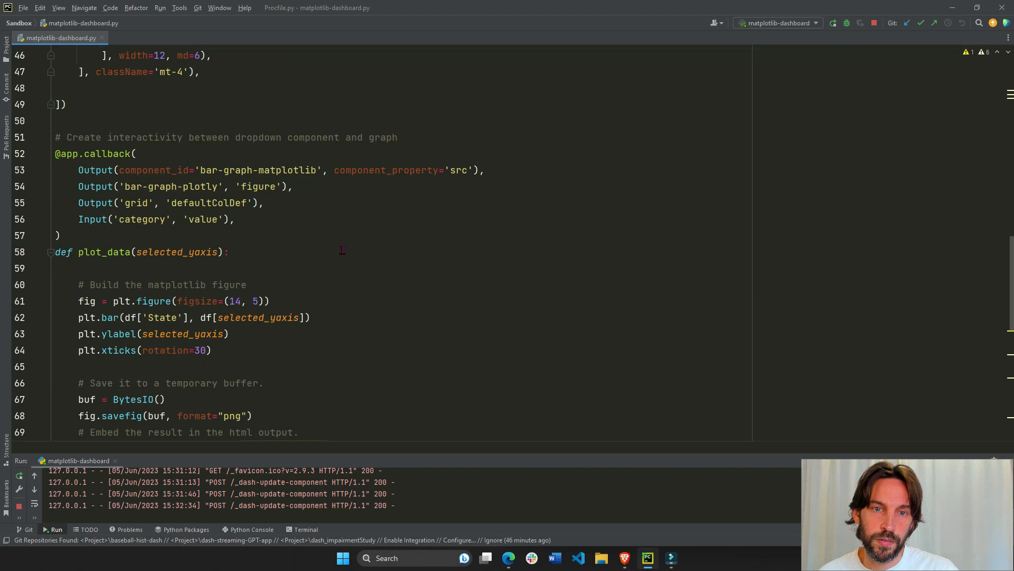
scroll(down, 3)
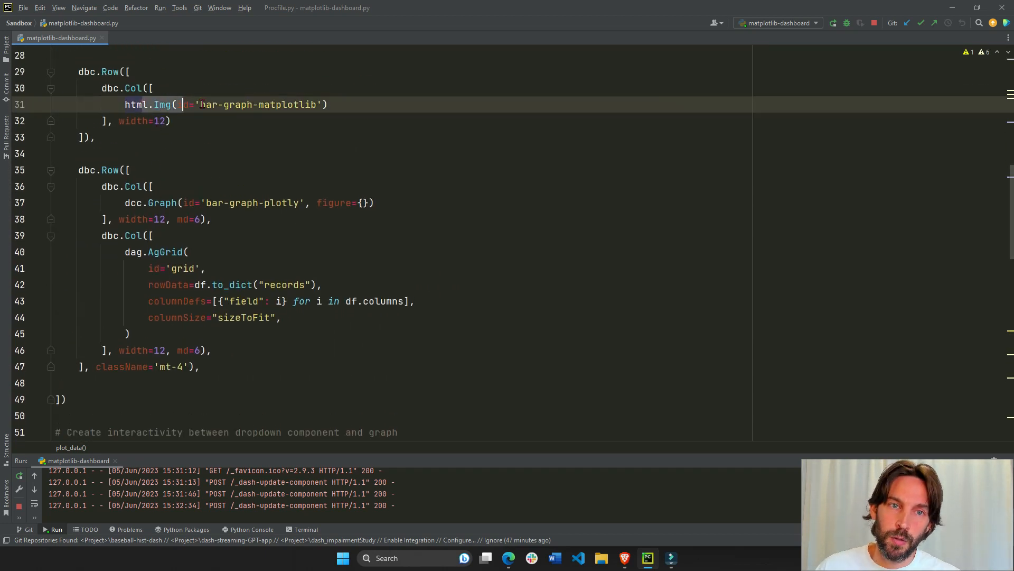
scroll(down, 3)
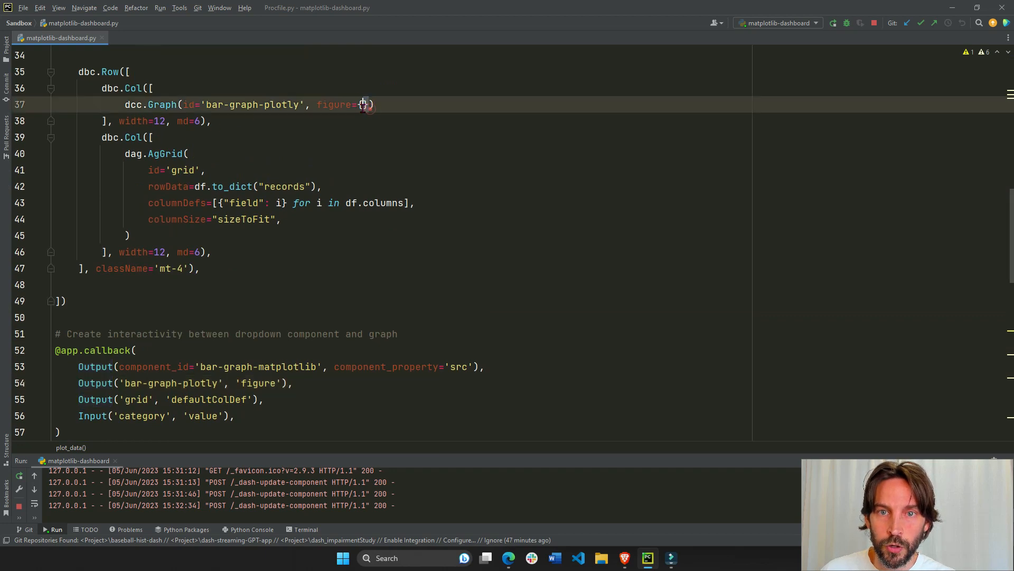
text(fig_bar_plotly)
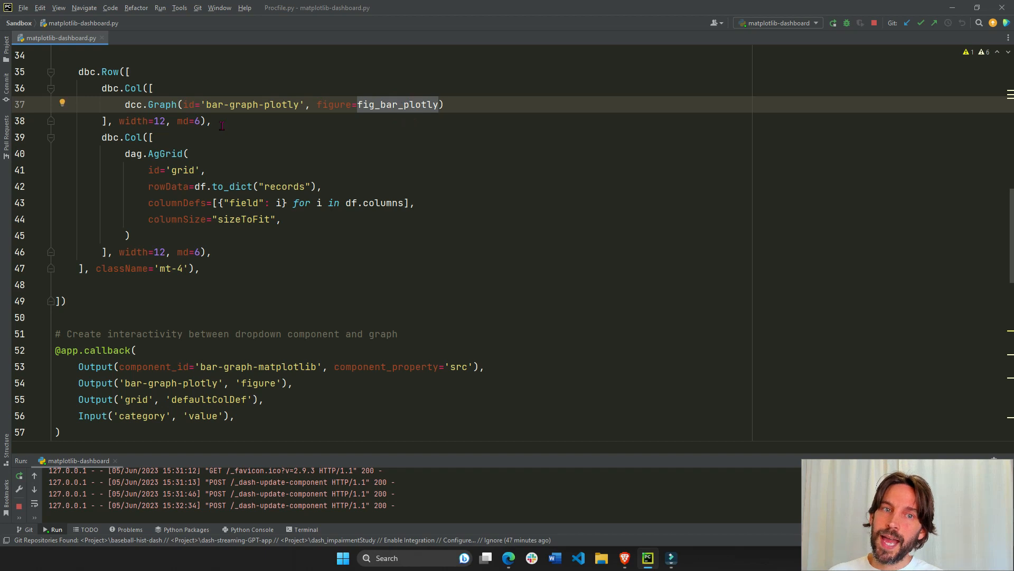
key(Delete)
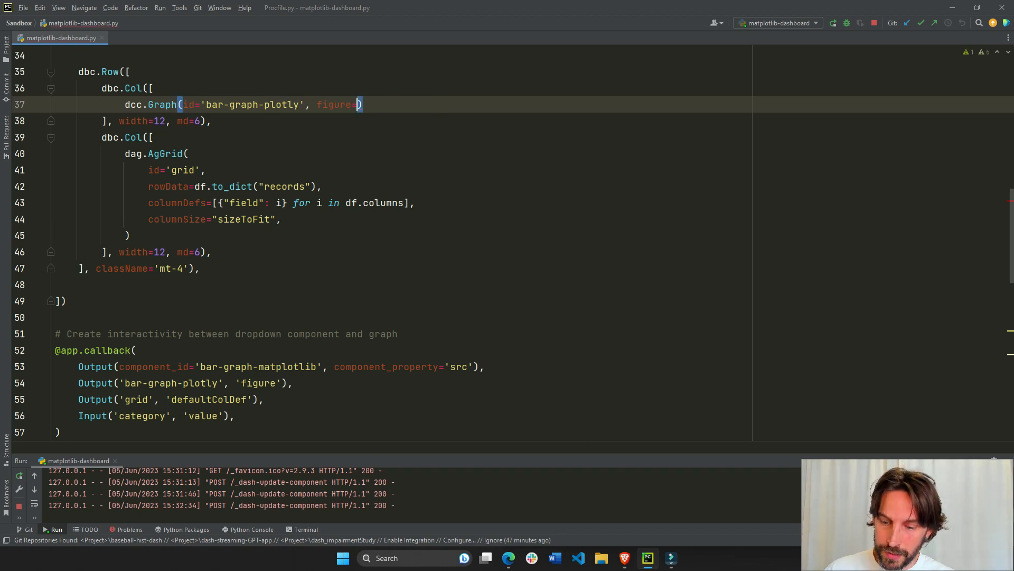
text(px.scatte)
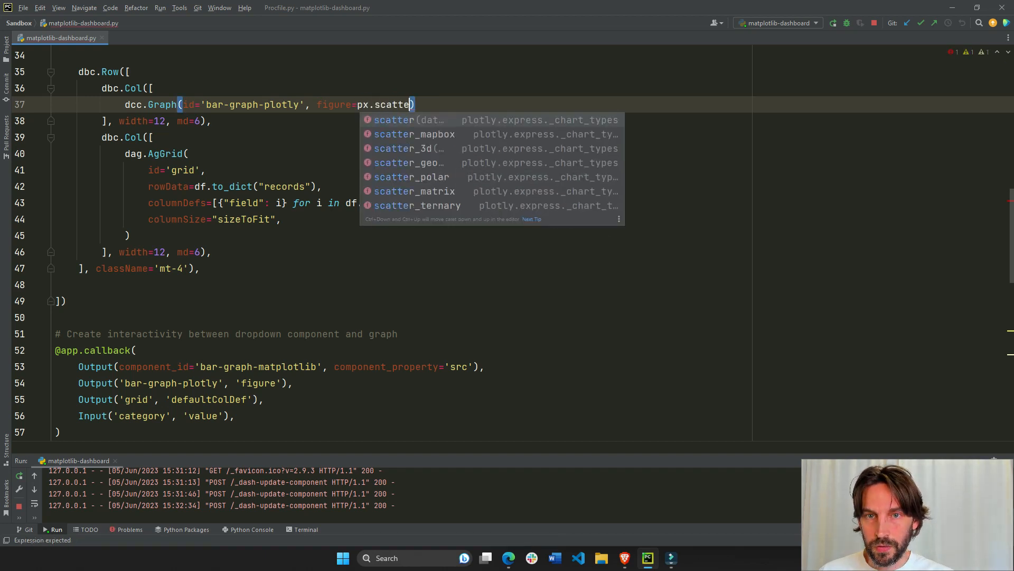
key(backspace)
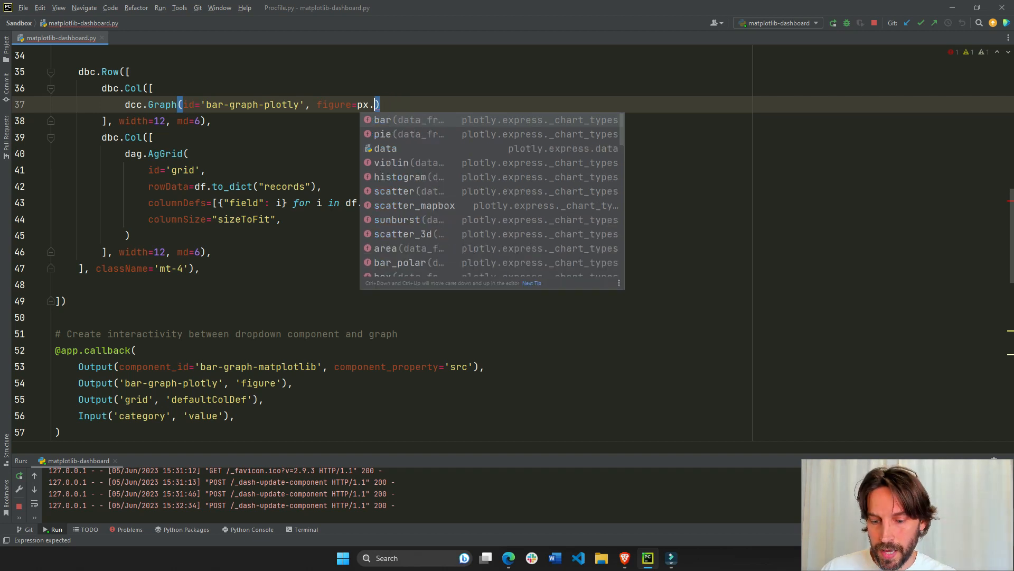
text(pie)
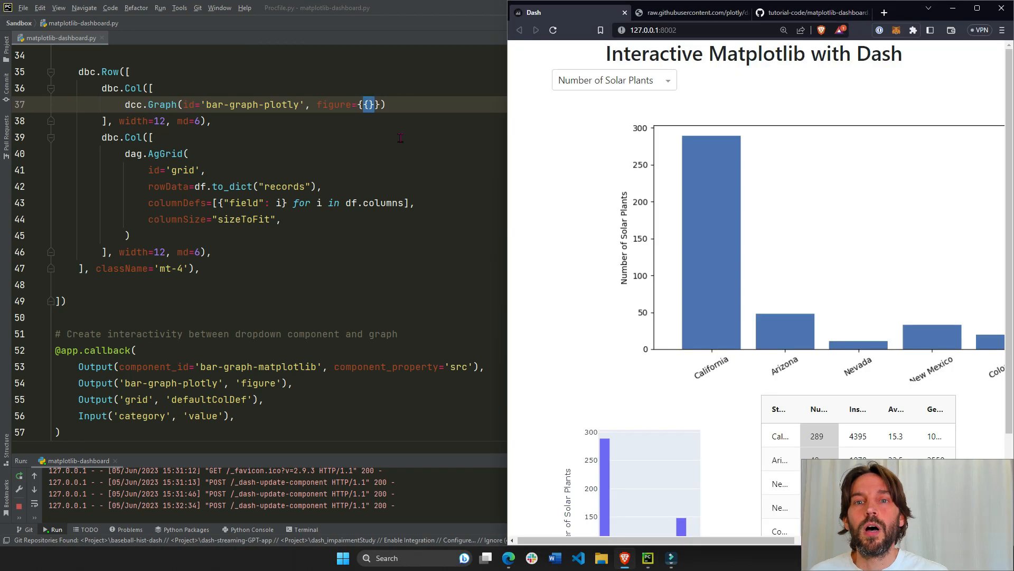
click(371, 105)
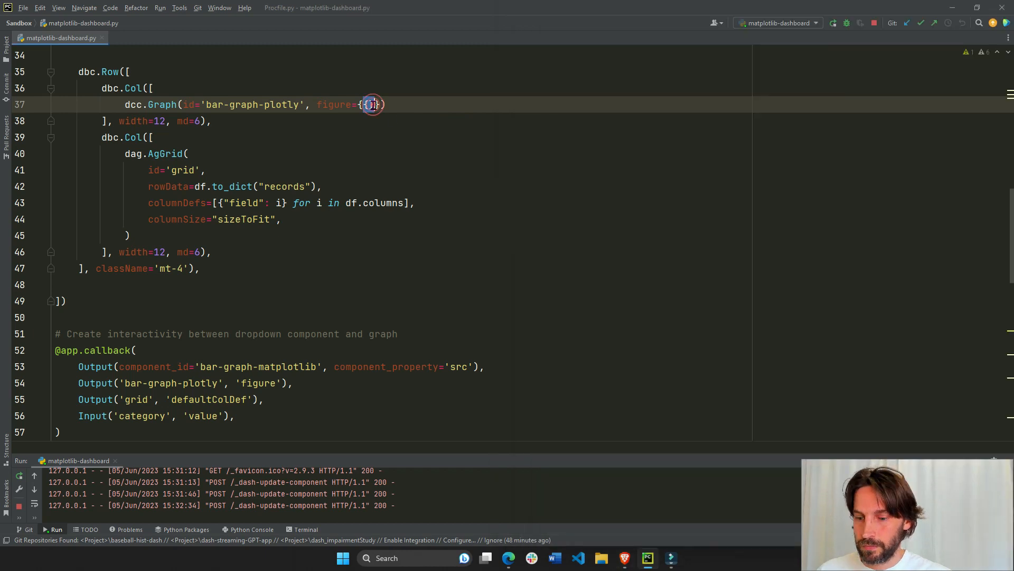
key(Backspace)
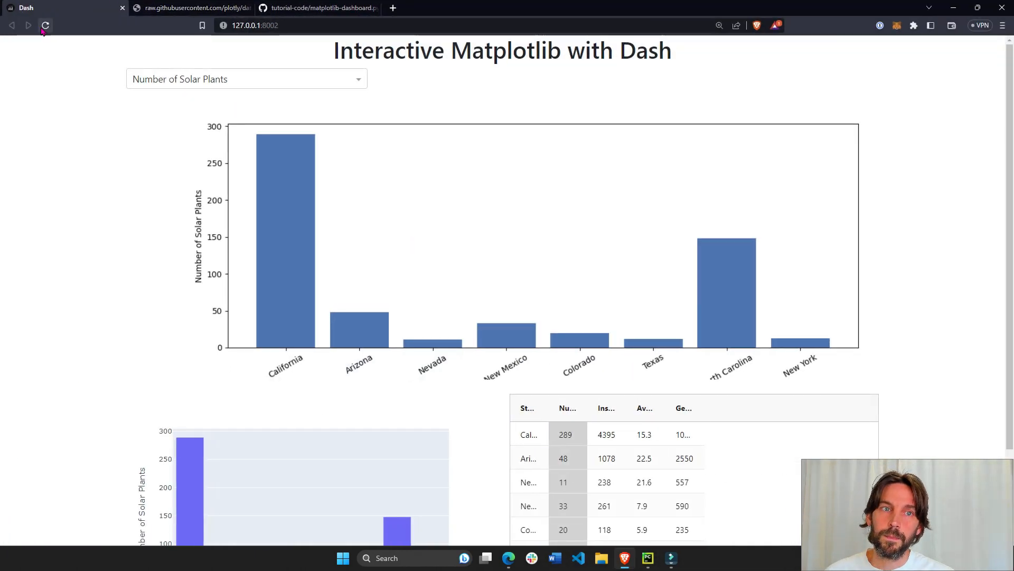
Reload the Dash app and chart Installed Capacity (MW) for all eight states.
click(44, 26)
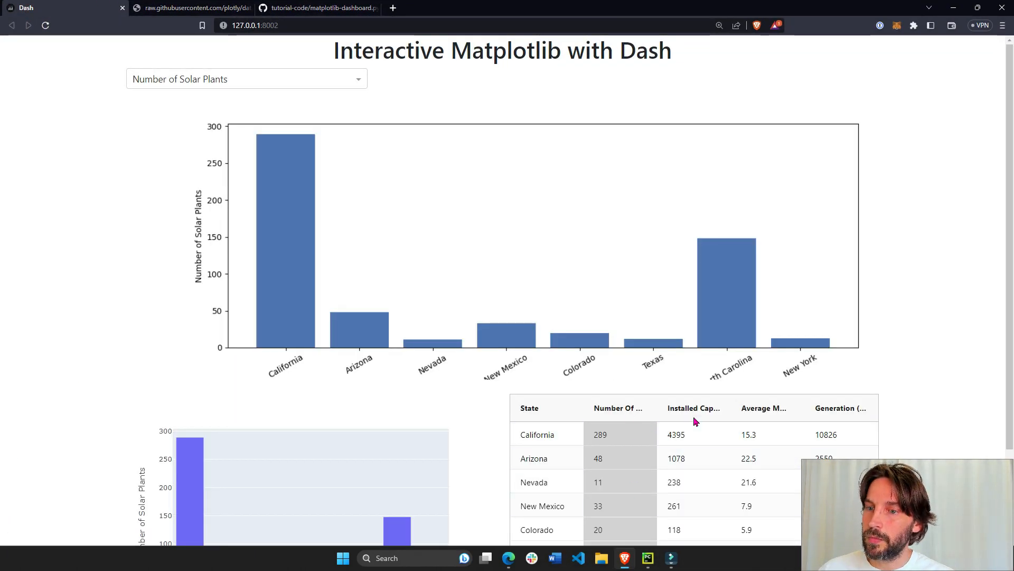
click(246, 78)
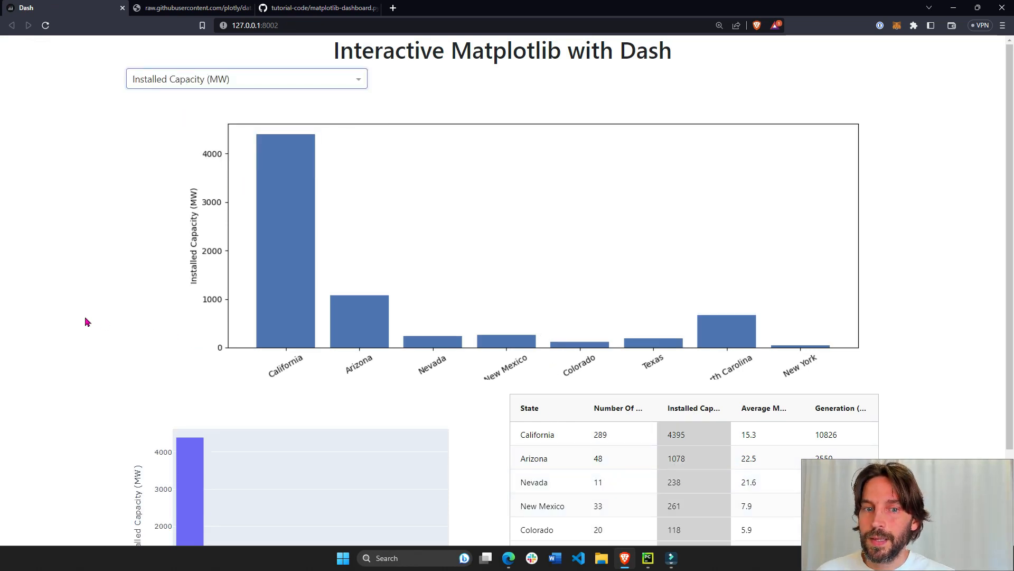
scroll(down, 3)
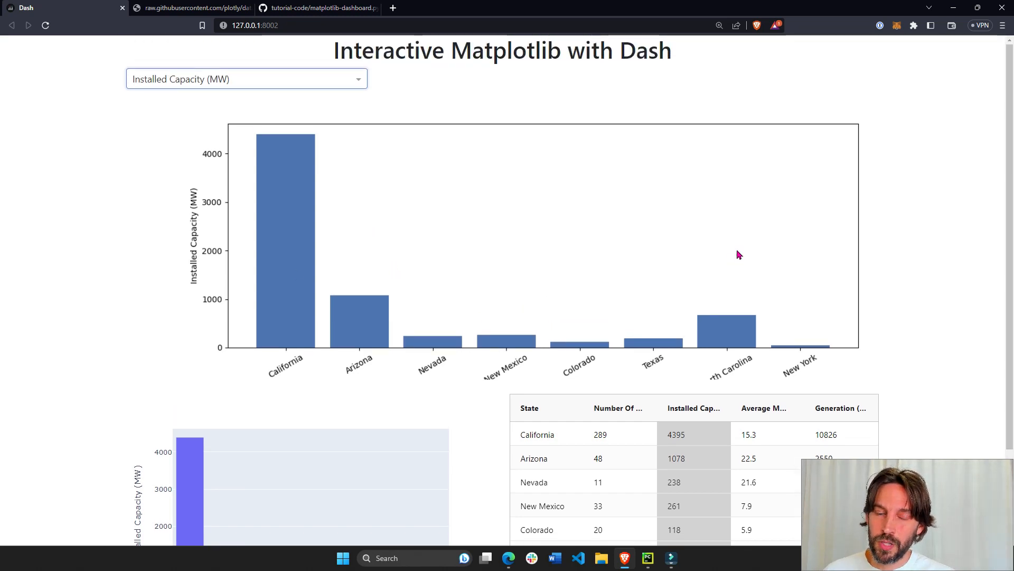
mouse_move(343, 203)
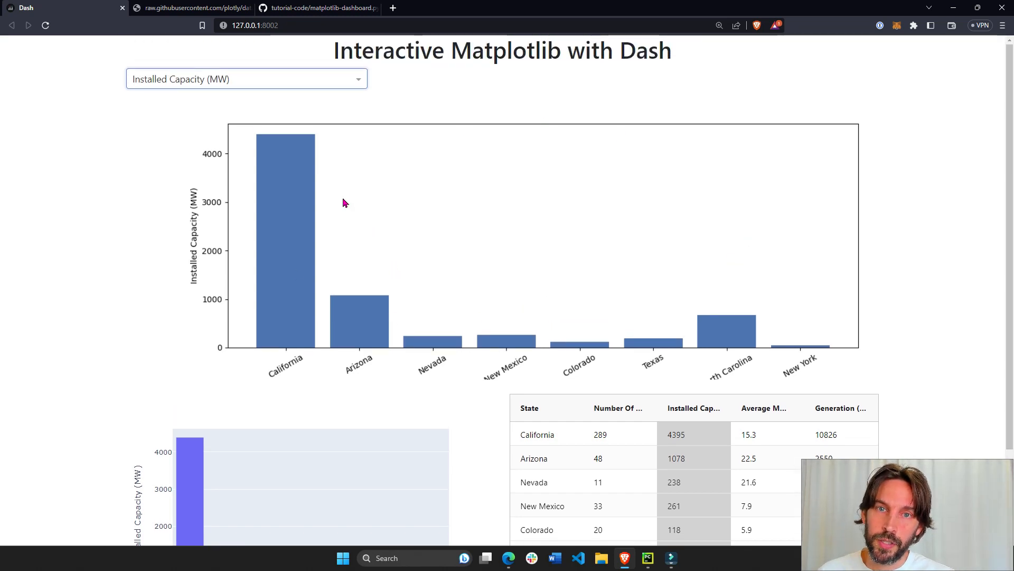